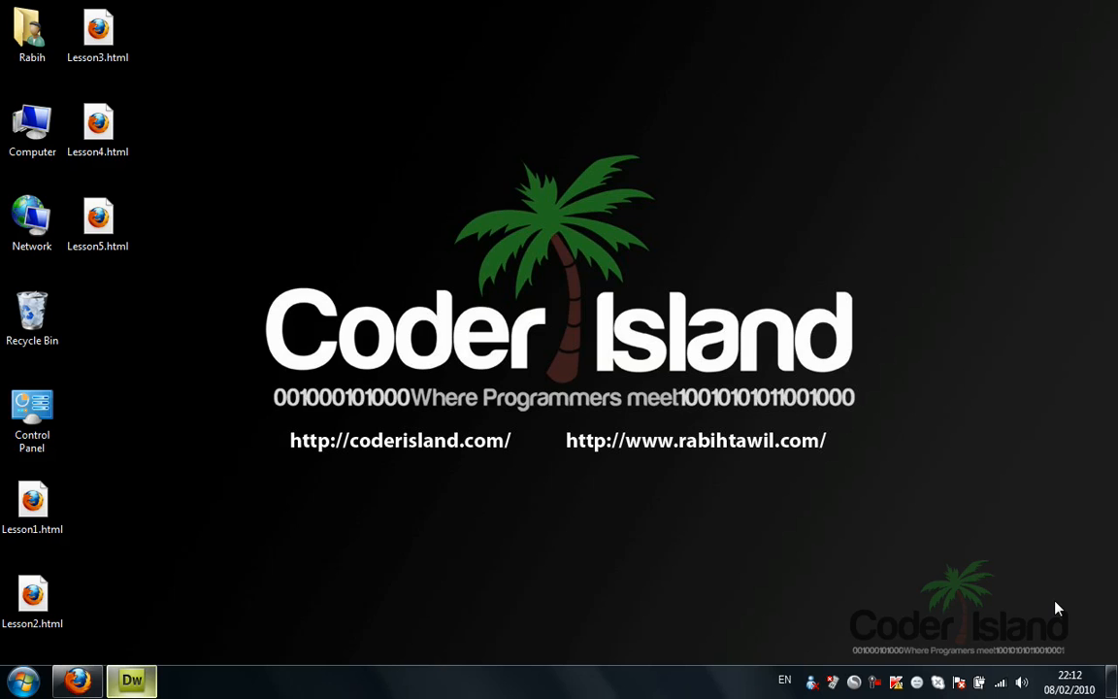
mouse_move(805, 431)
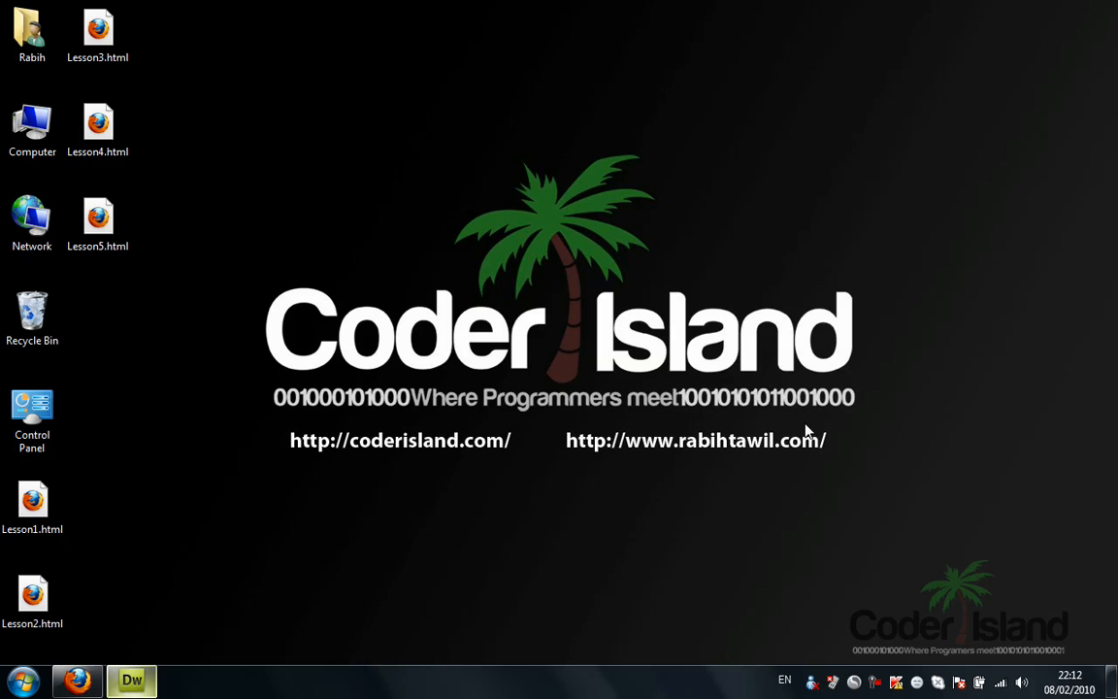
mouse_move(563, 251)
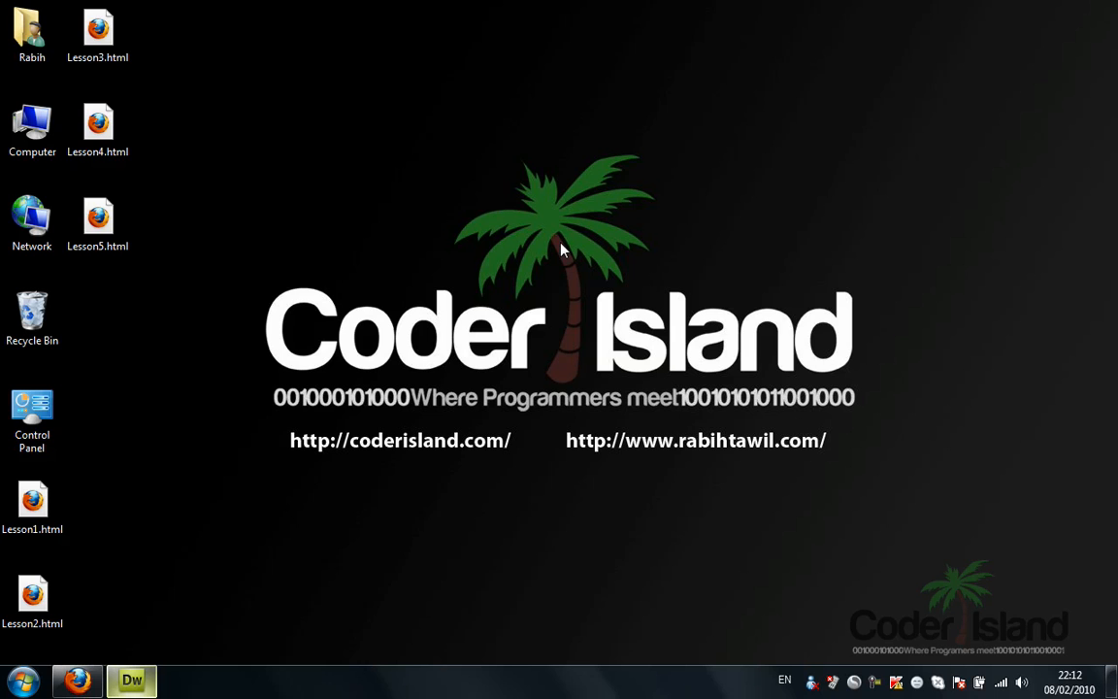
mouse_move(278, 477)
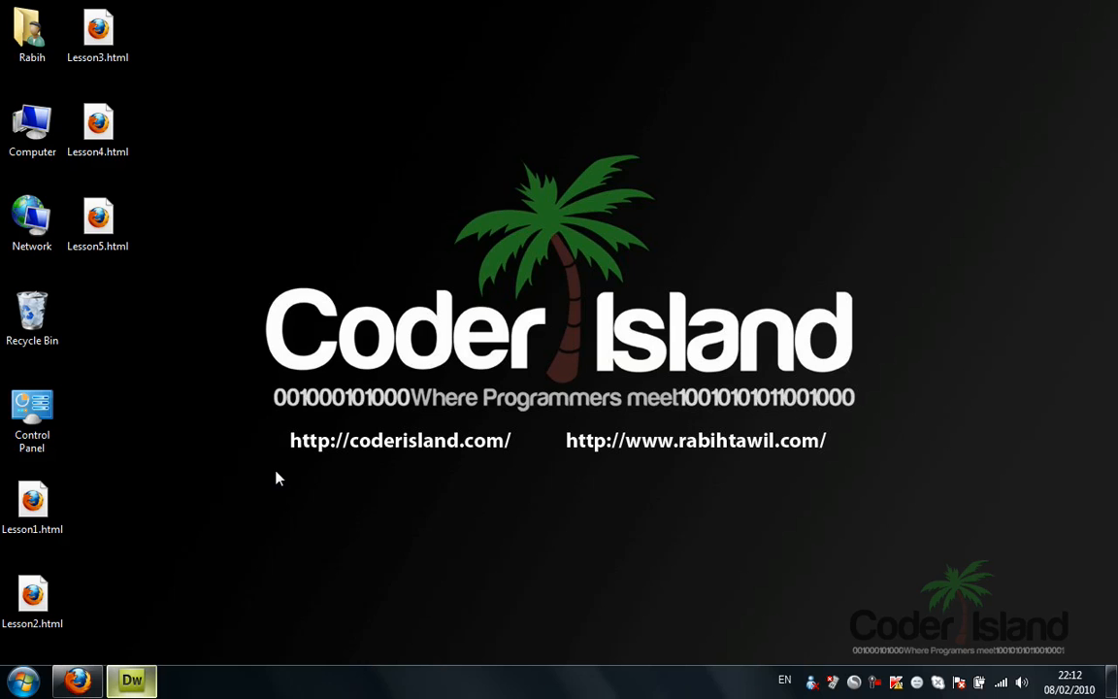
Switch to Dreamweaver and delete lines 4–14 of old write statements and comments
left_click(131, 679)
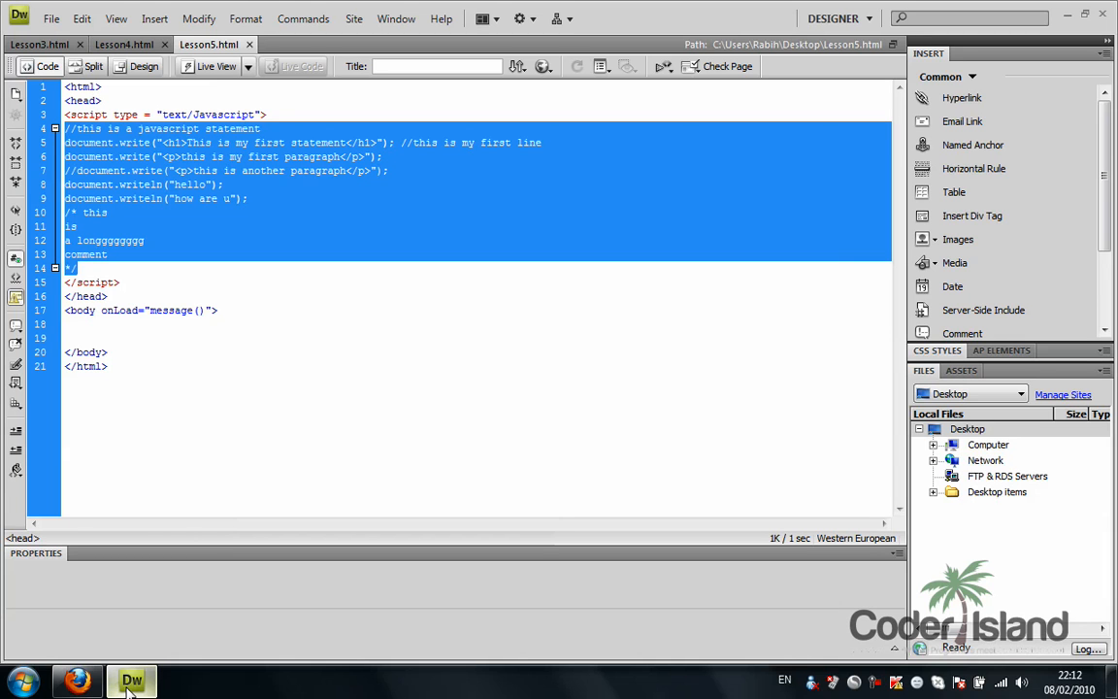
mouse_move(343, 158)
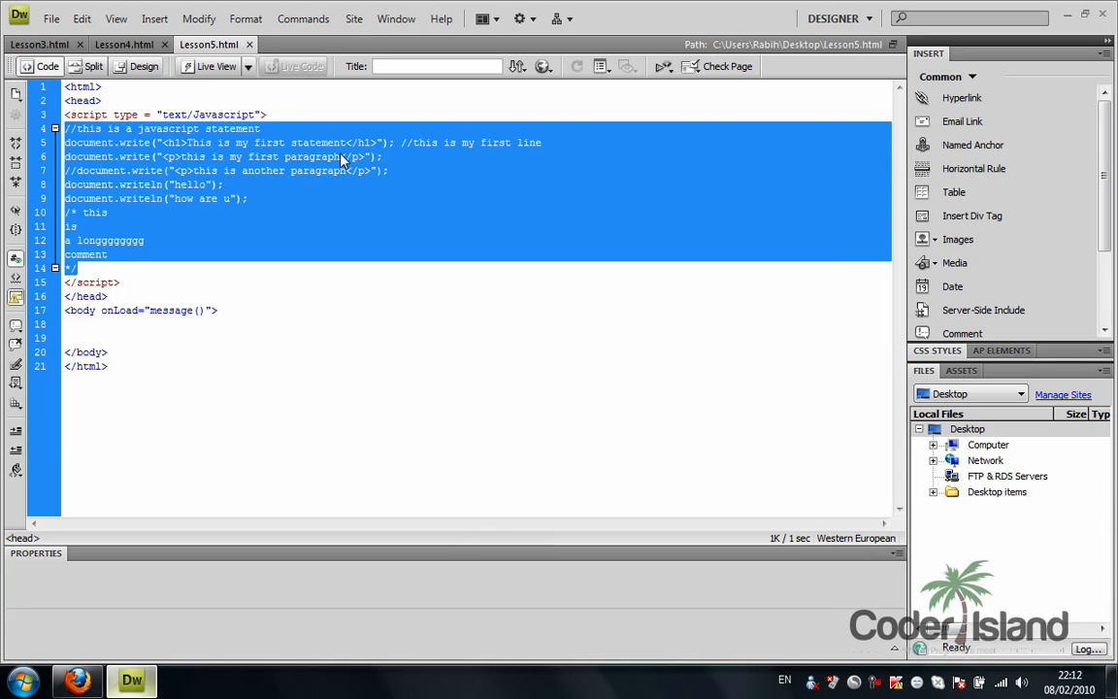
key("Delete")
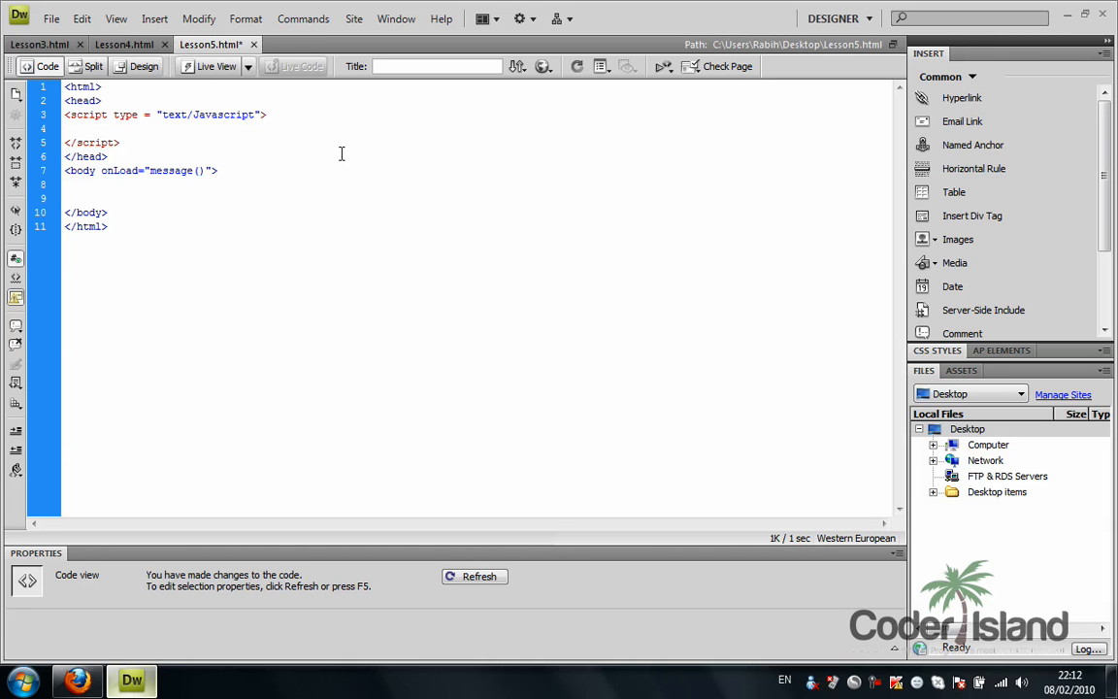
Type var x, y; in the script and assign x = 5 and y = 6
type("x")
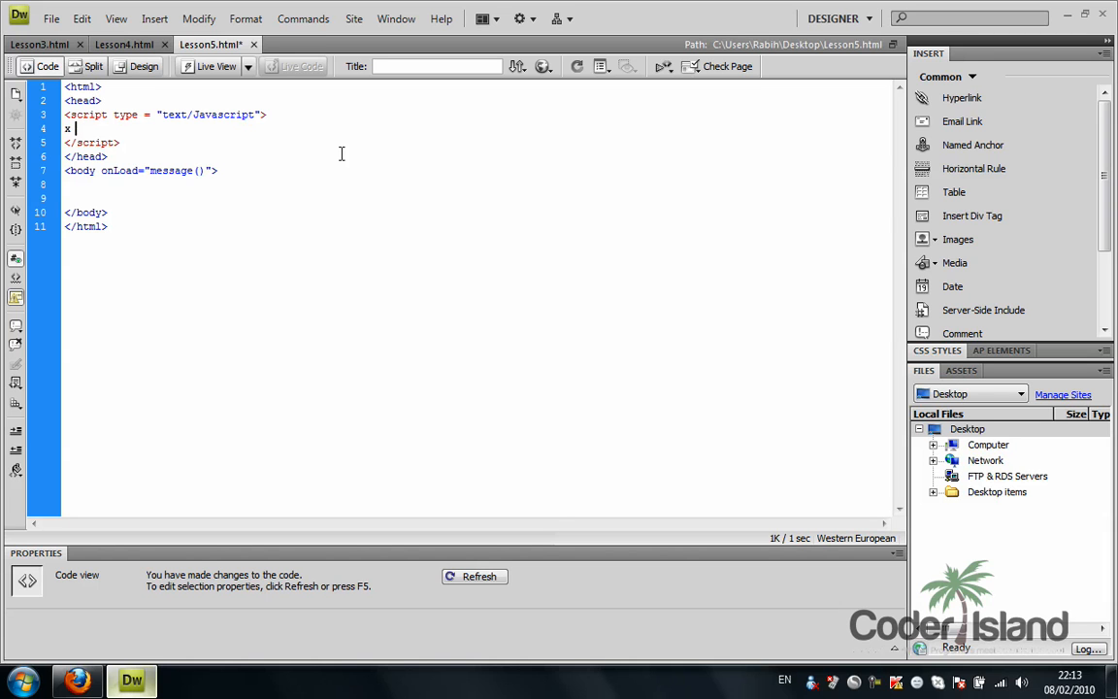
type("var")
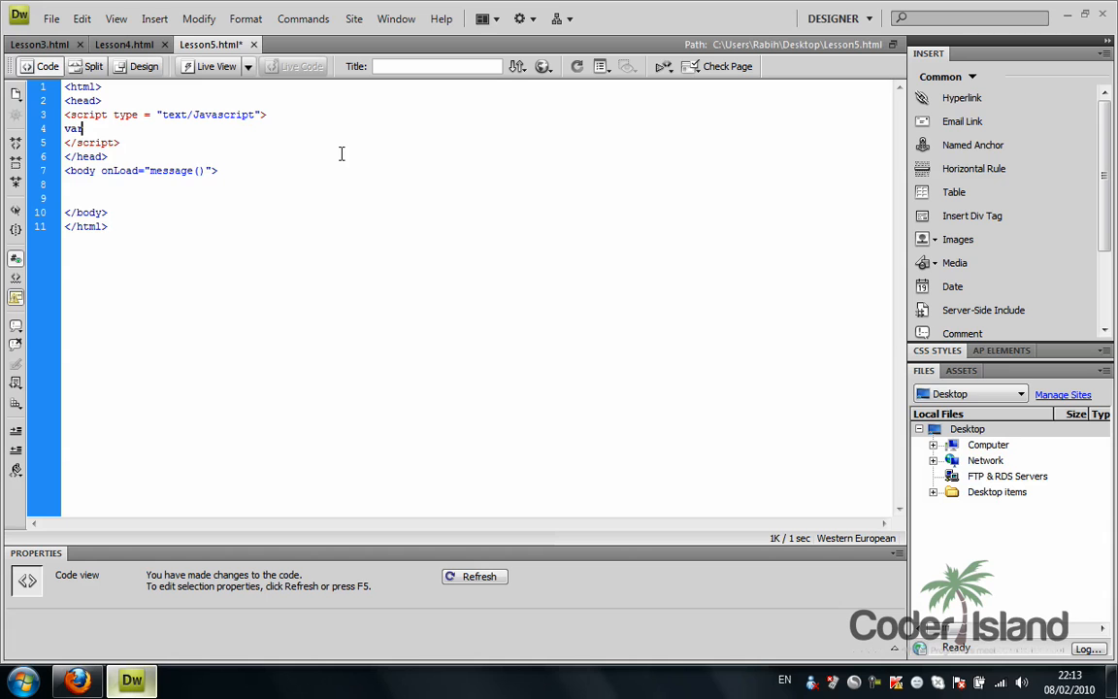
type("x")
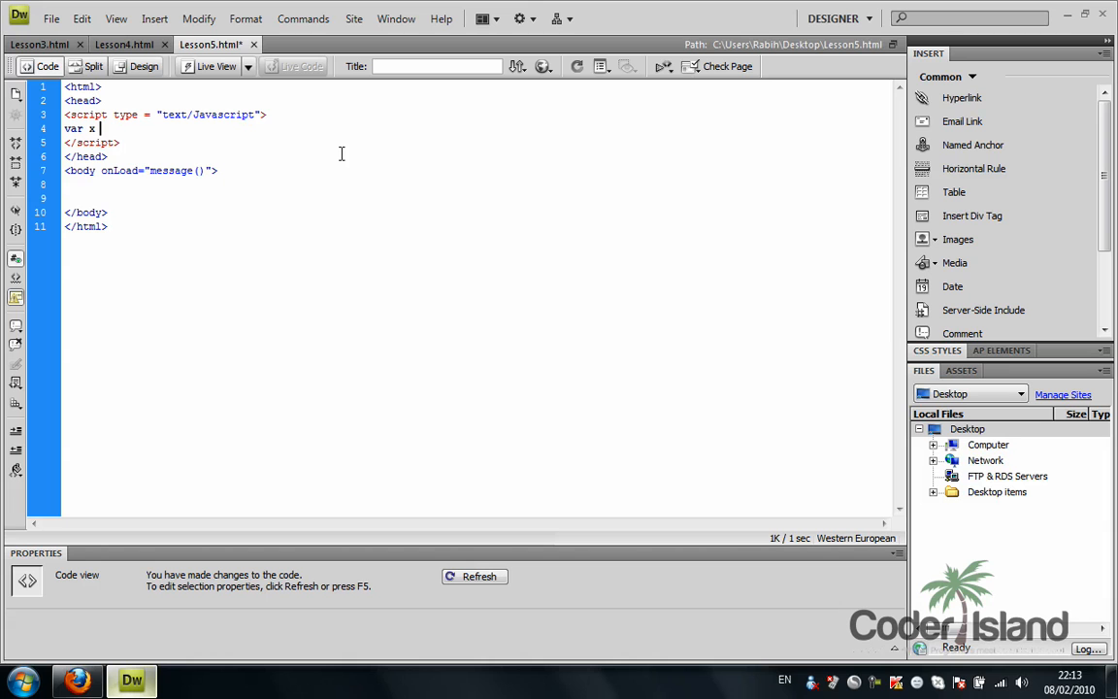
type(",")
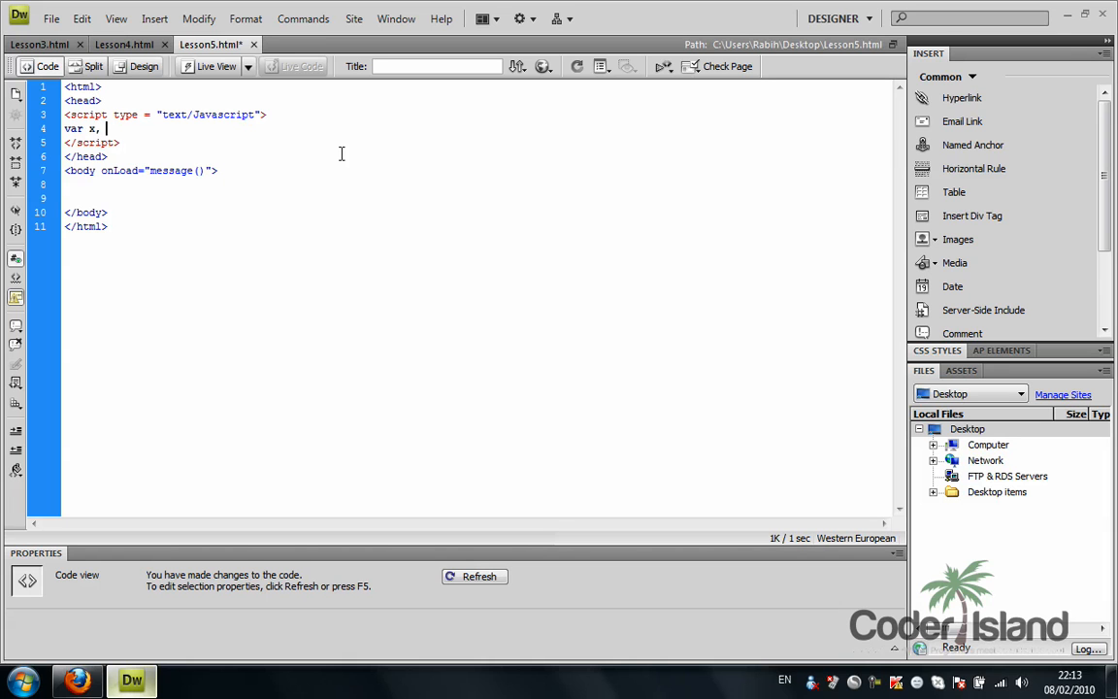
type("y")
type("x = 5")
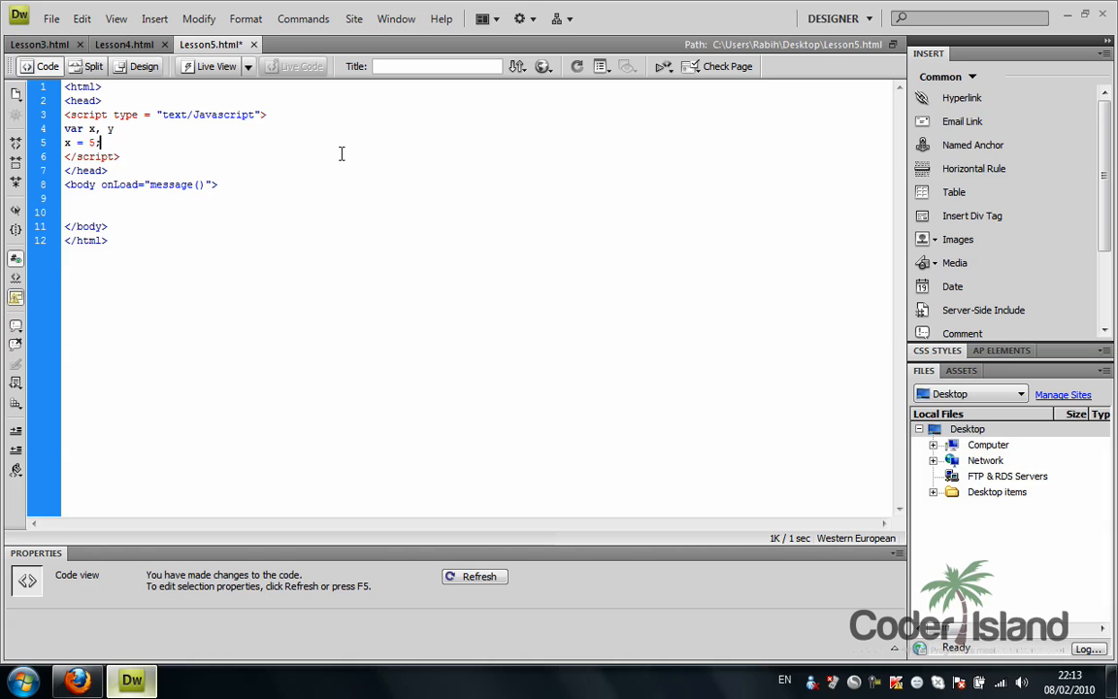
type(";")
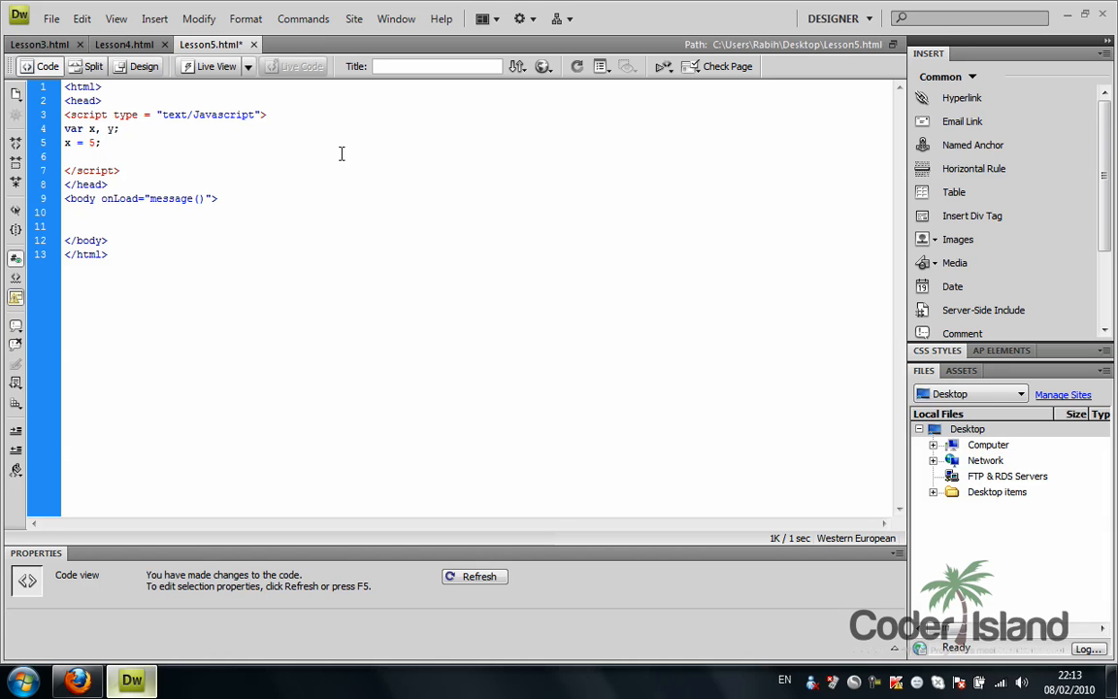
type("y = 6")
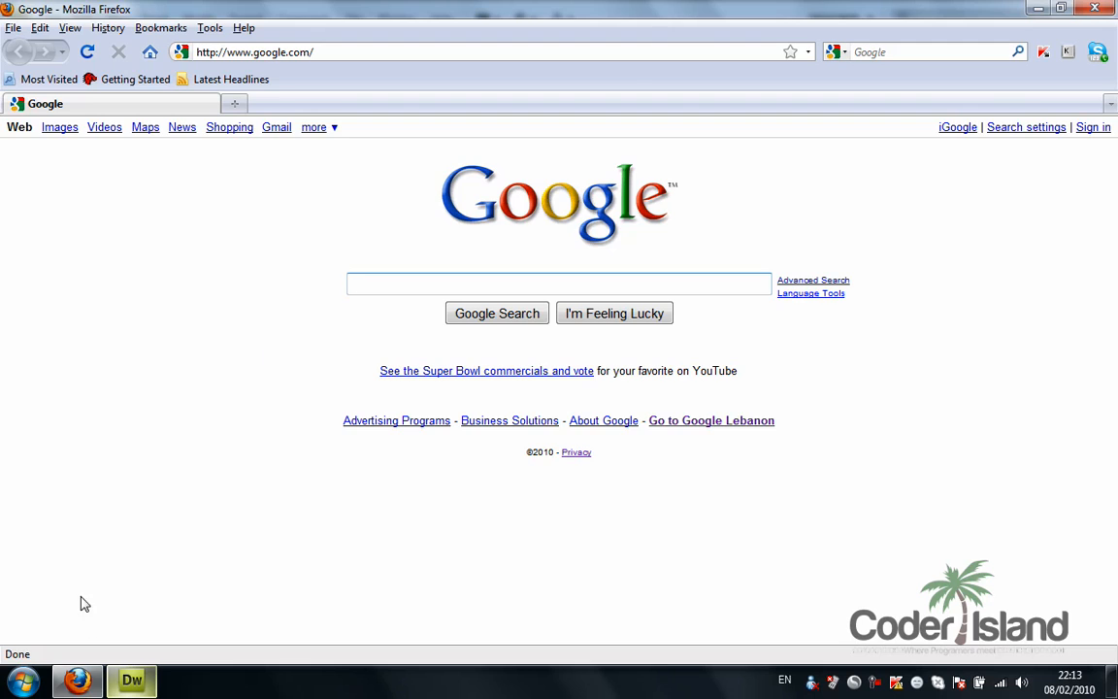
left_click(131, 679)
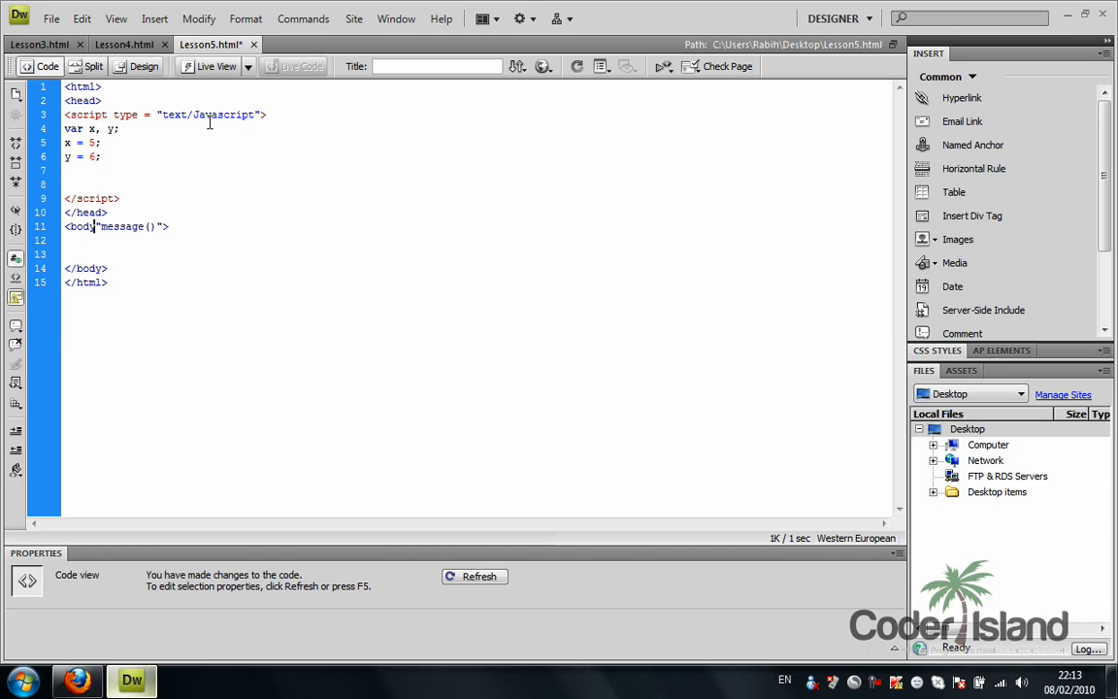
Remove onLoad from the body tag and add the line z = x + y
key("Backspace")
type(", ")
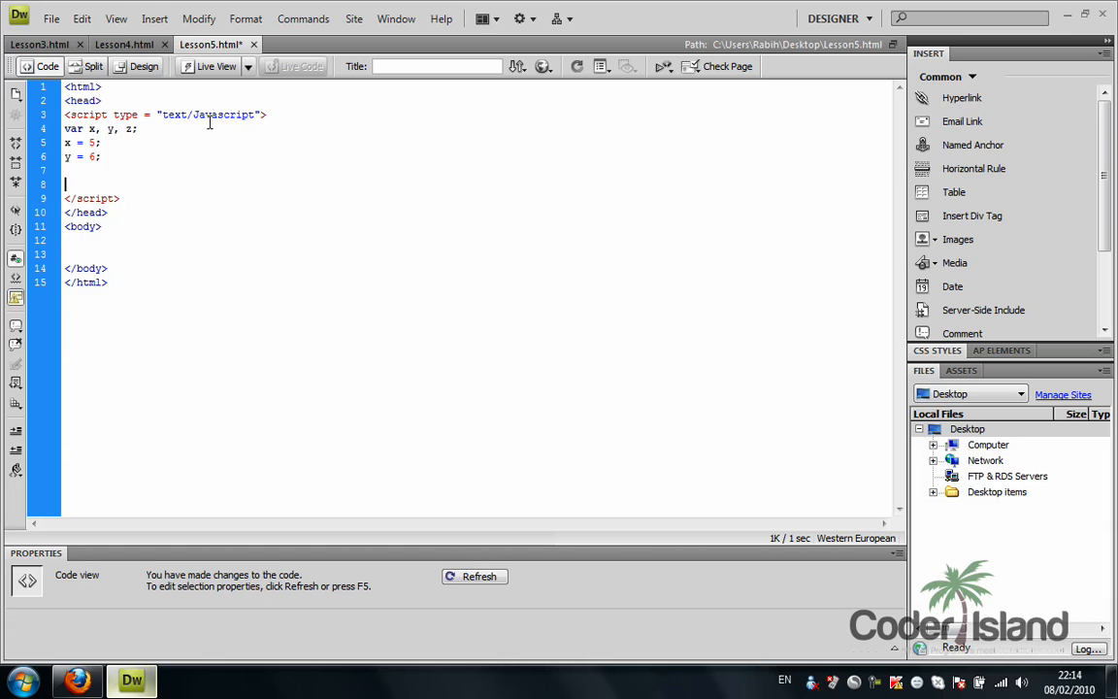
type("z =")
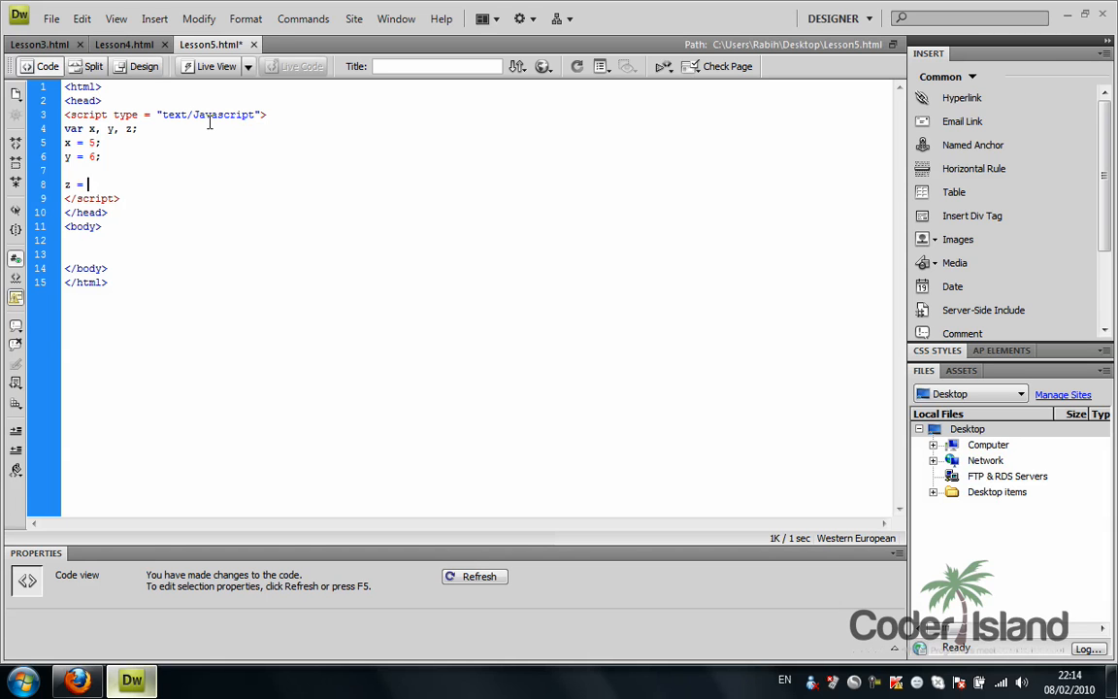
type("x")
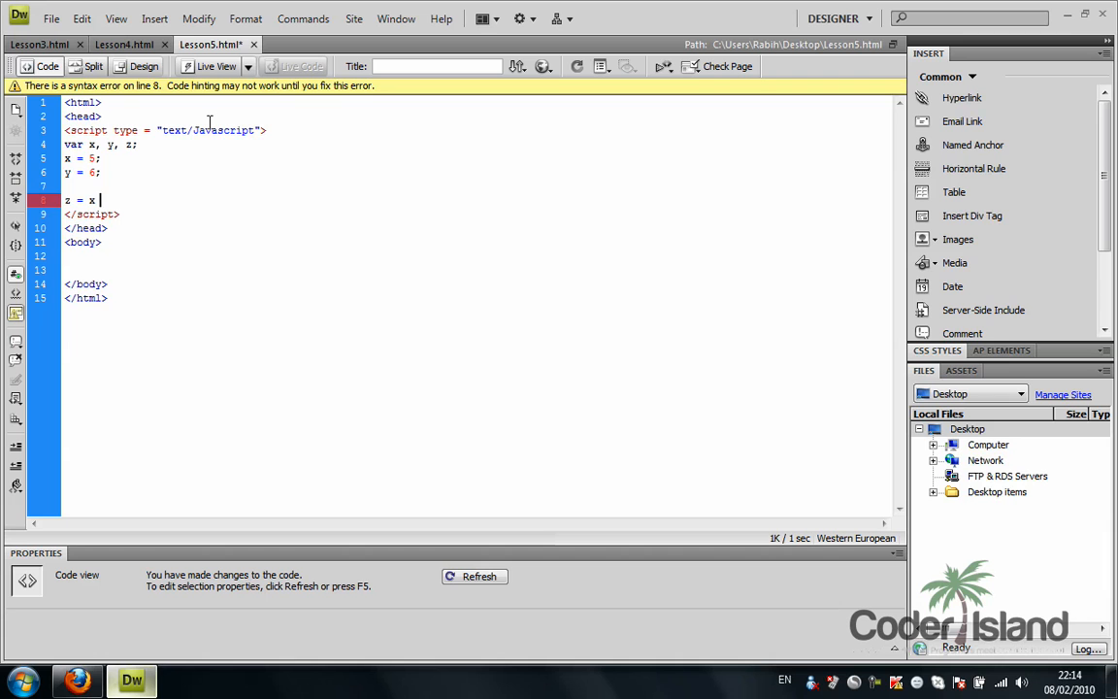
type("+ y")
type("d")
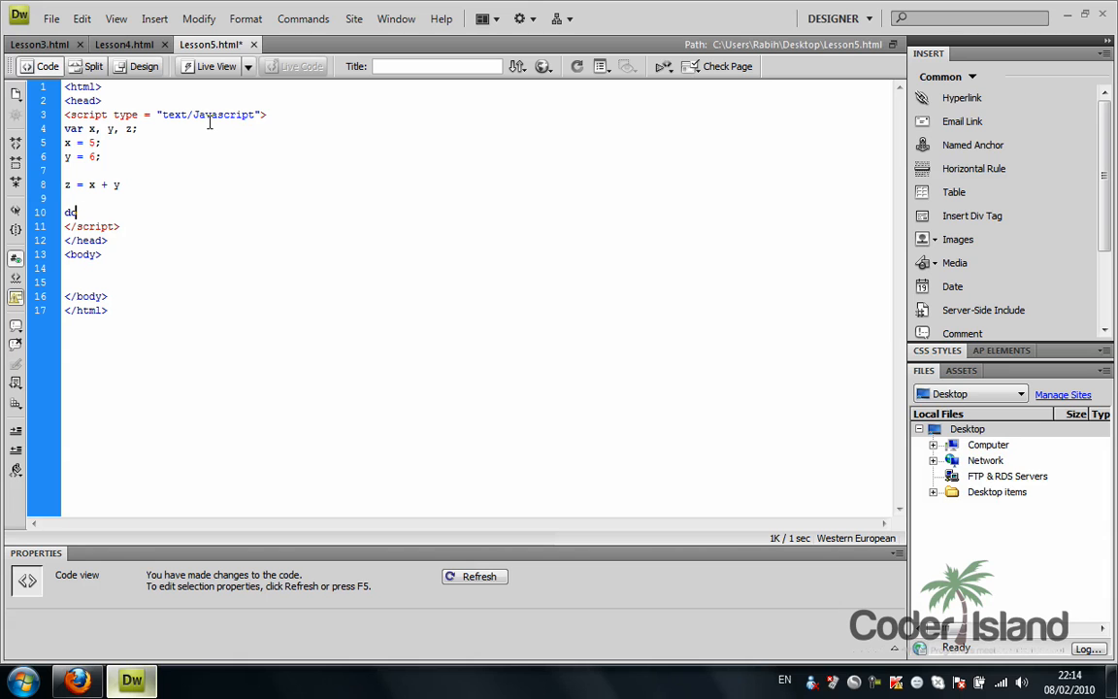
Add document.write(z); to output the sum
type("ocum")
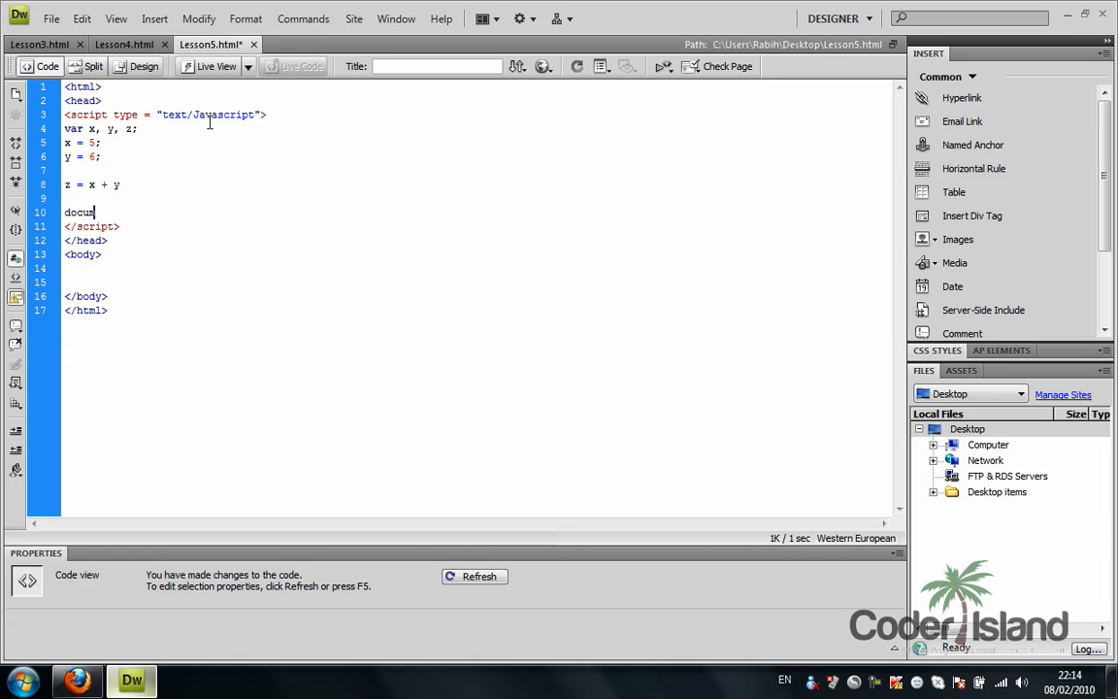
type("ment")
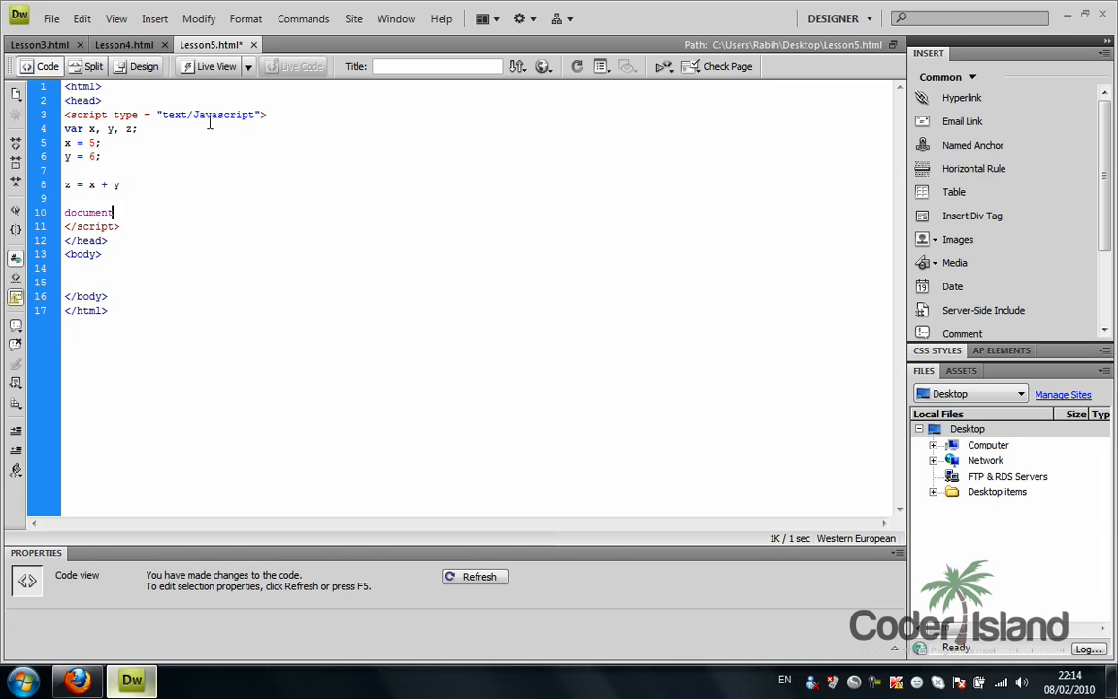
type(".write(")
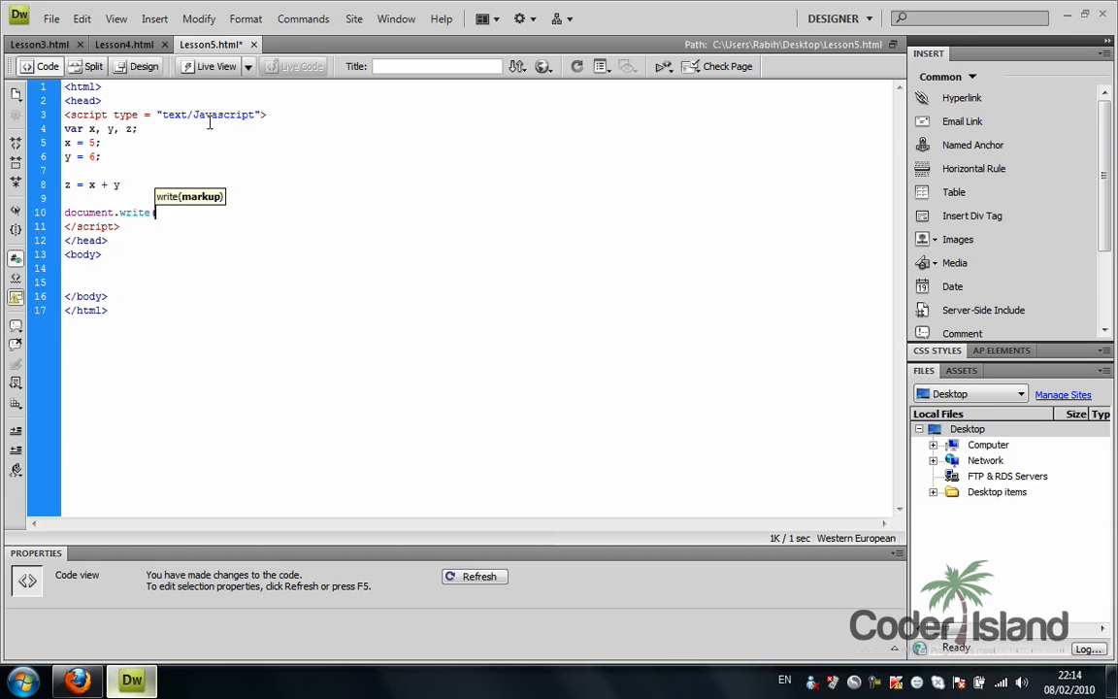
type("(")
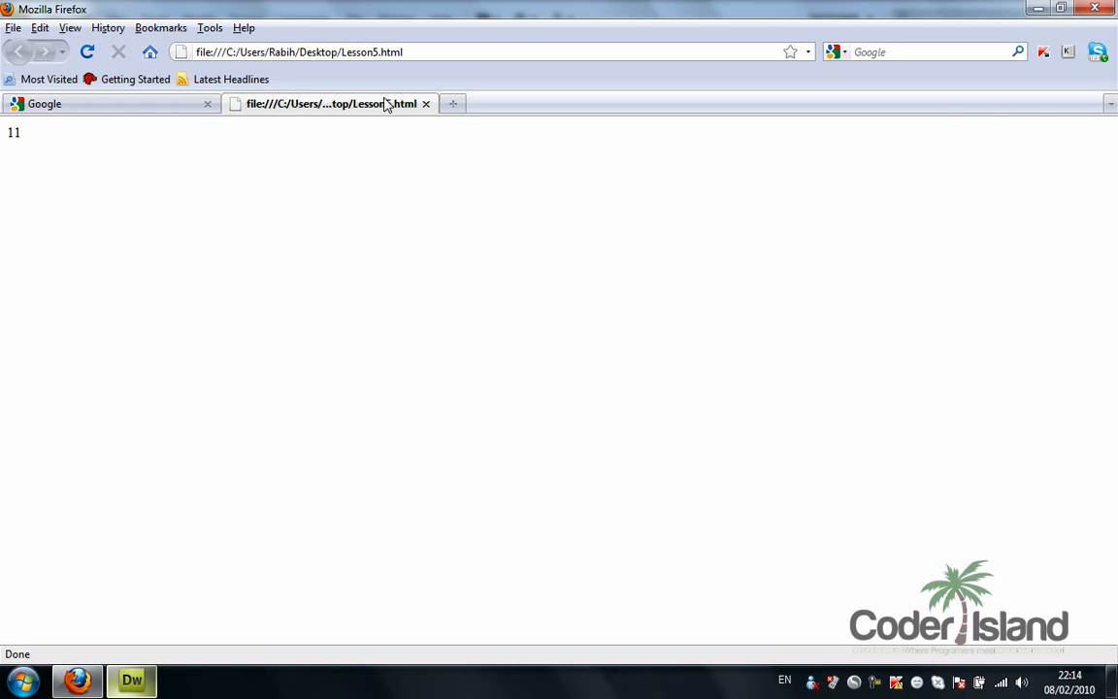
Return from Firefox to the Lesson5 code in Dreamweaver
left_click(106, 104)
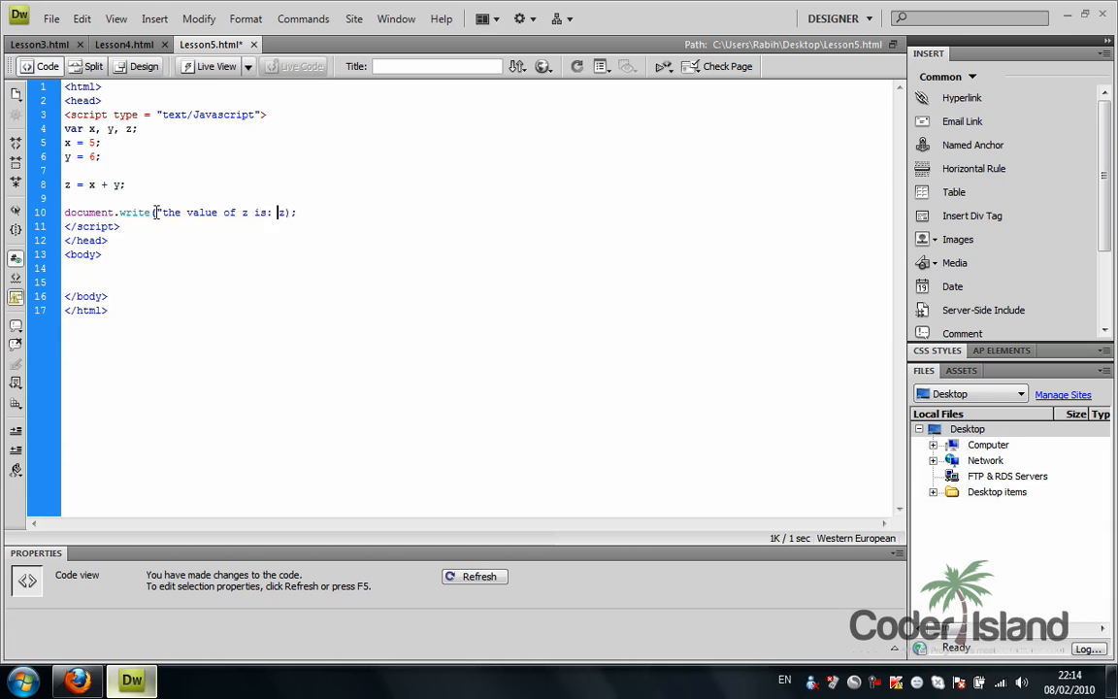
Change the write line to document.write("the value of z is: " + z);
type("\"")
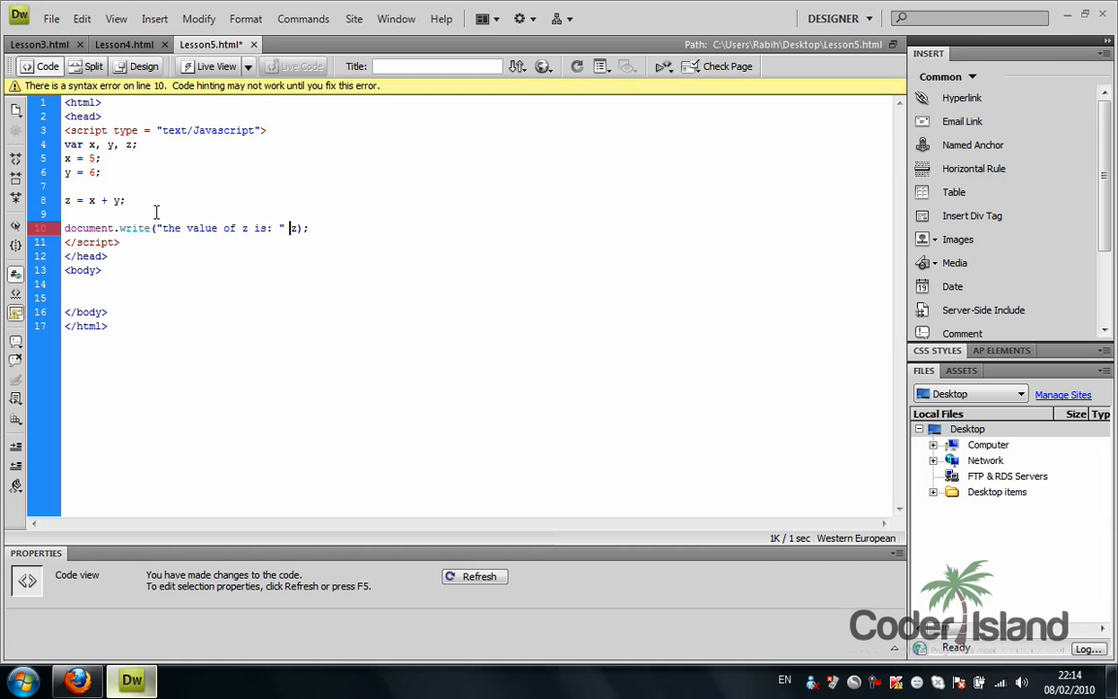
type("+")
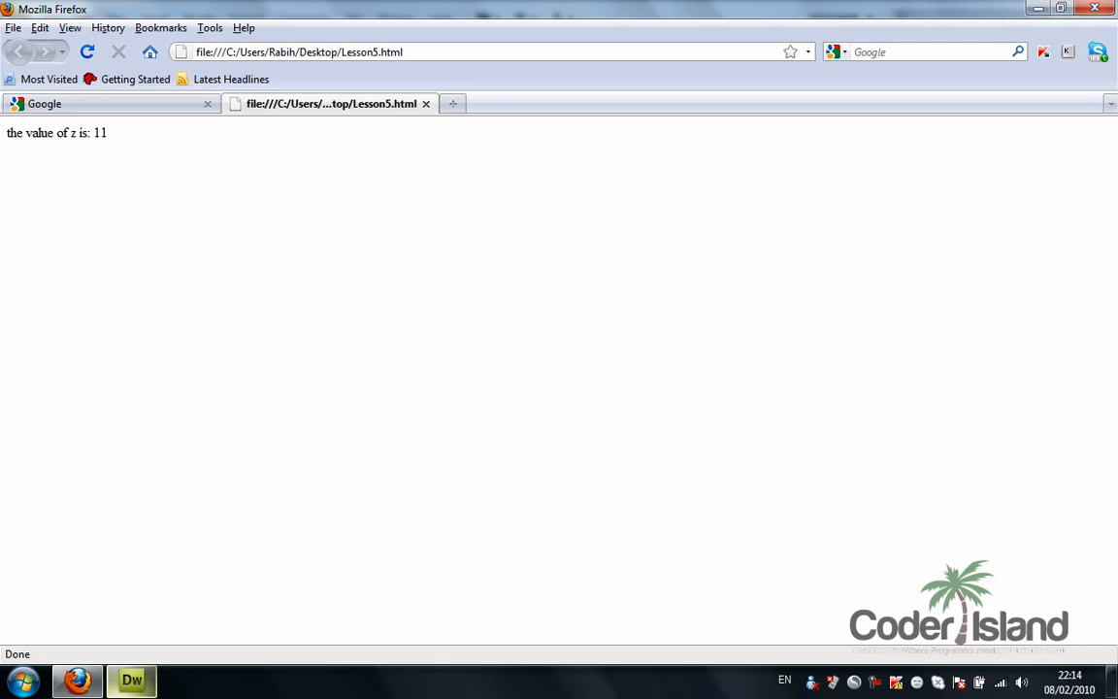
Switch between Dreamweaver and Firefox, checking the -1 and 30 outputs
left_click(131, 679)
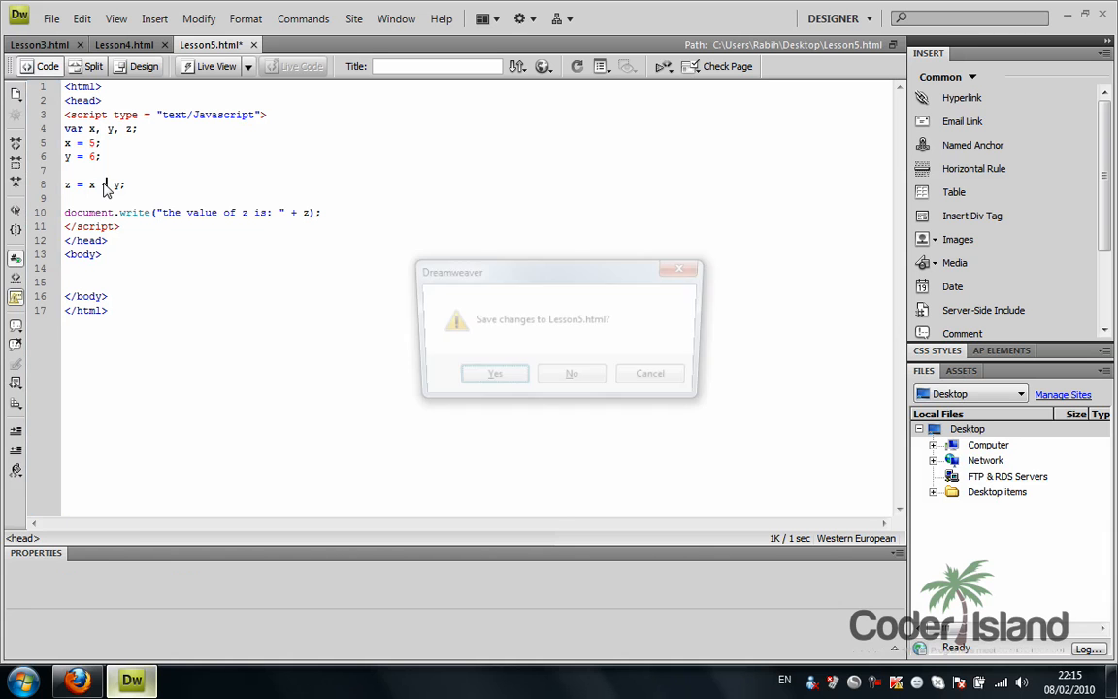
left_click(495, 373)
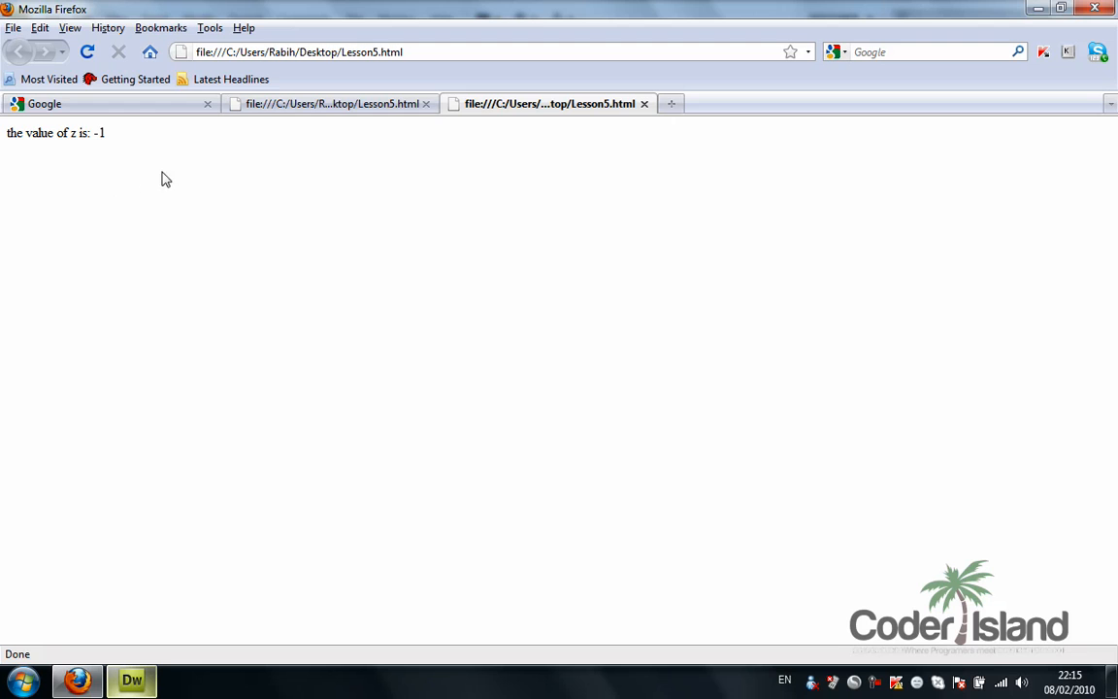
left_click(131, 679)
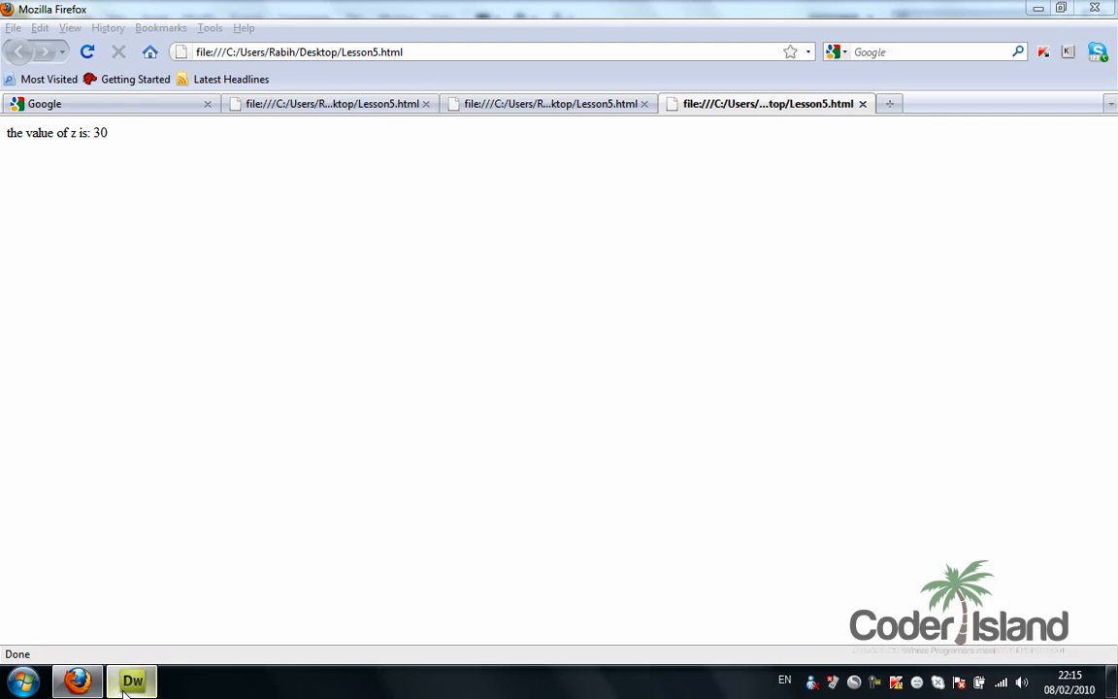
left_click(132, 680)
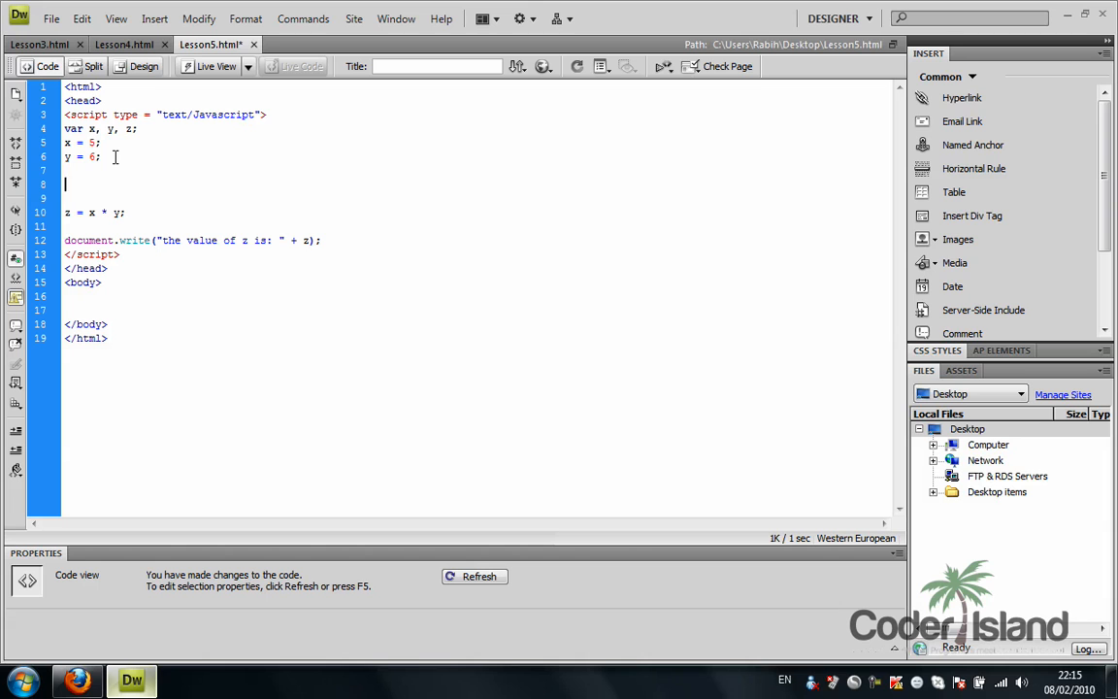
Declare var car1, car2; and comment out the z = x * y line with //
type("ca")
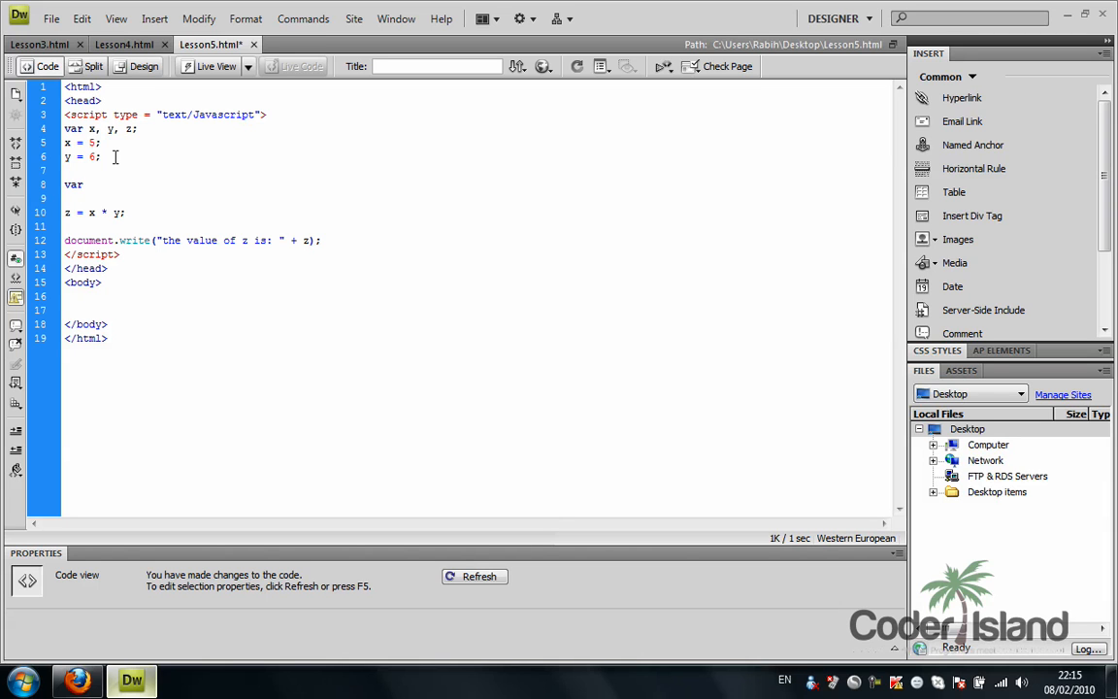
type("car1.")
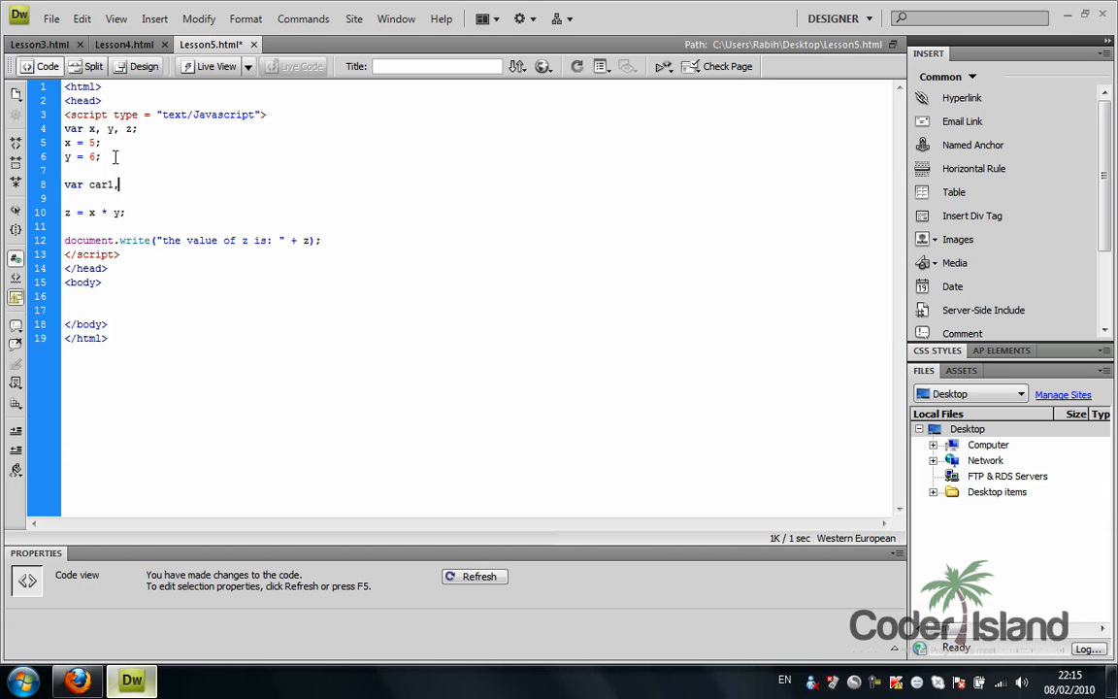
type(", car2;")
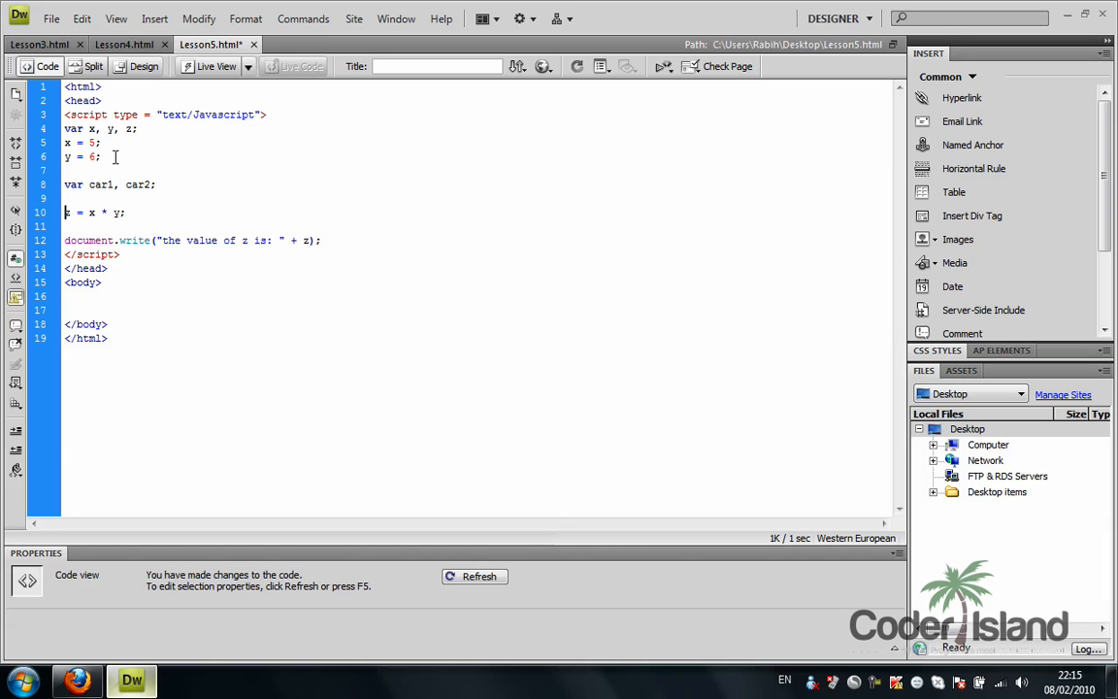
type("//")
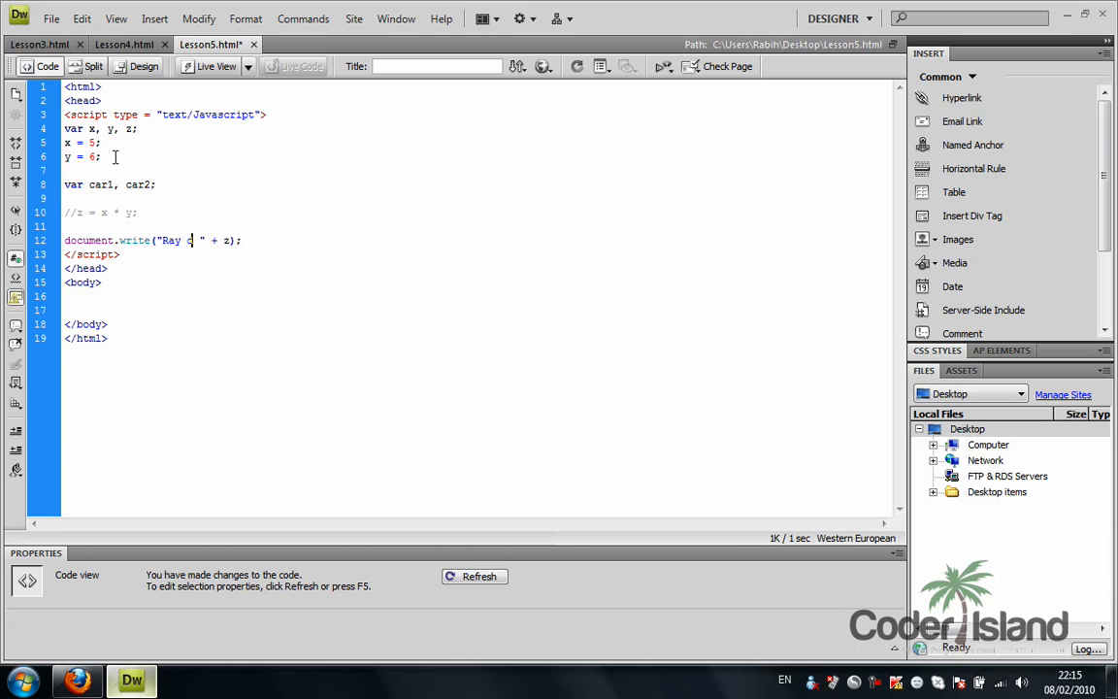
Write "Ray drives these cars: " + car1 + "," + car2, and start a car1 line
type("drives these cars:")
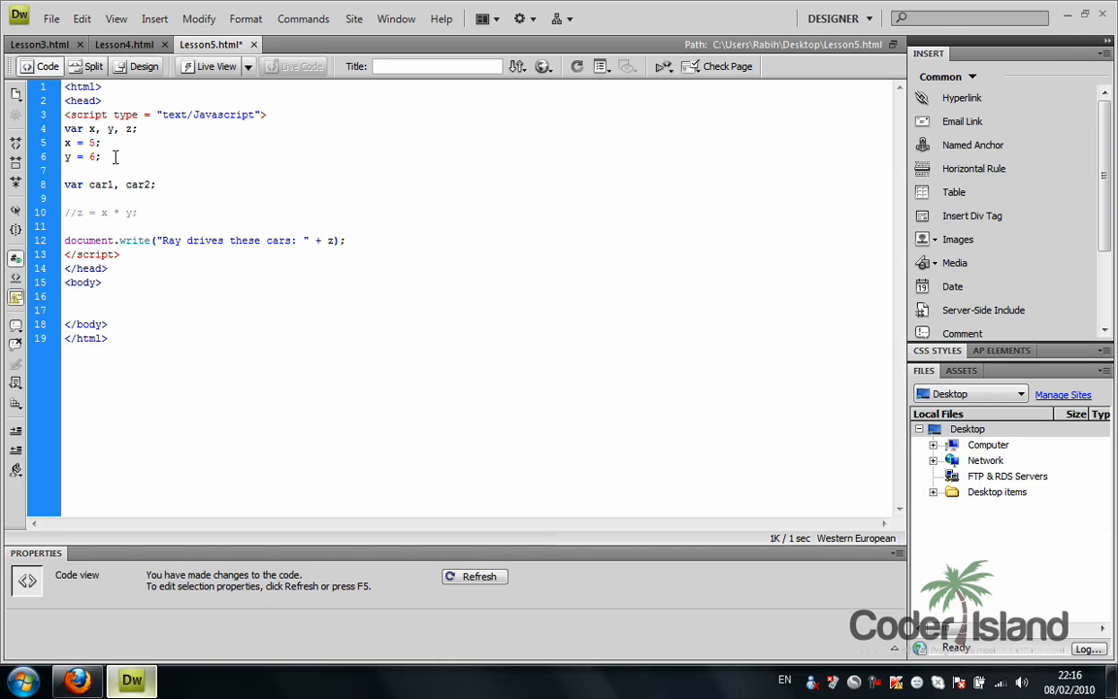
key("BackSpace")
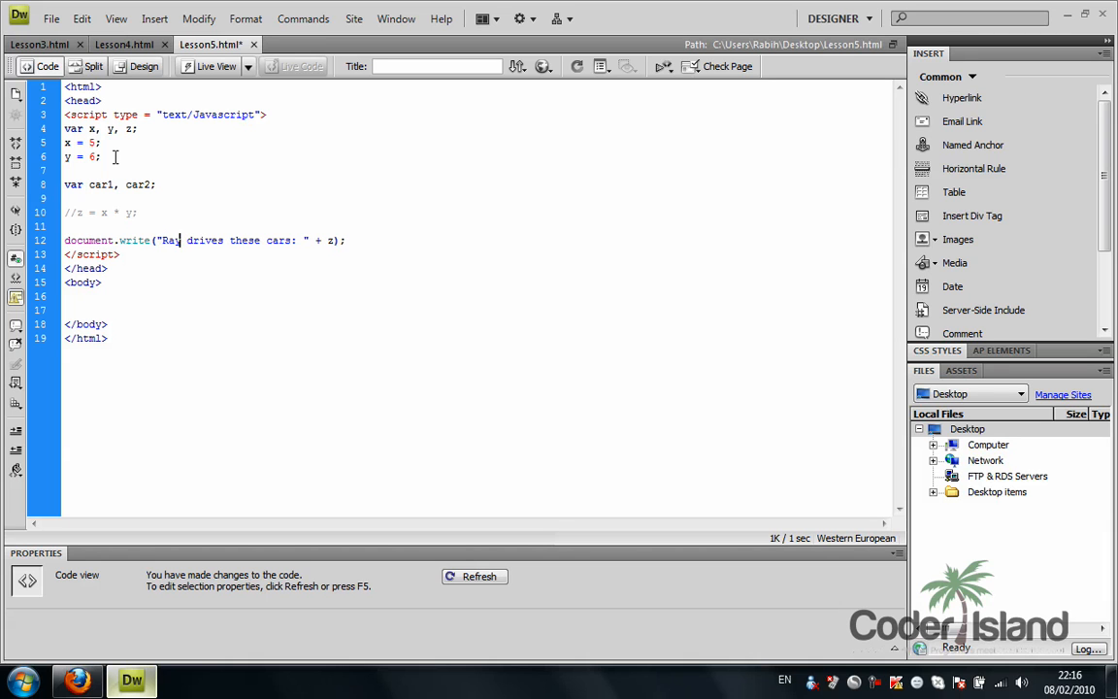
type("y")
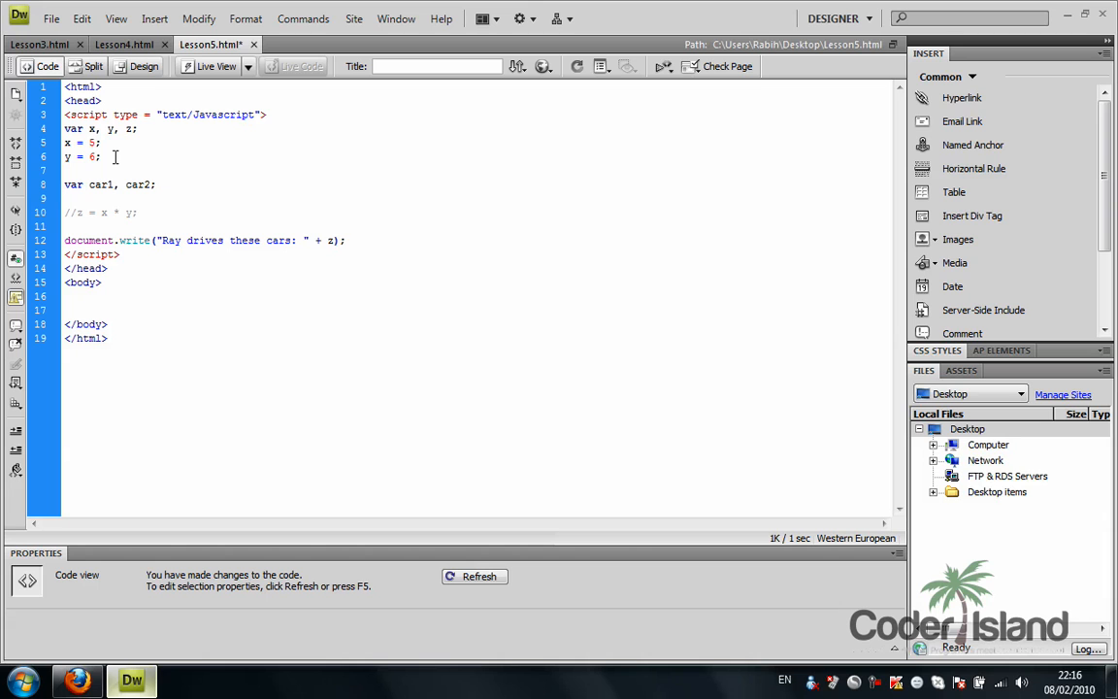
type("car")
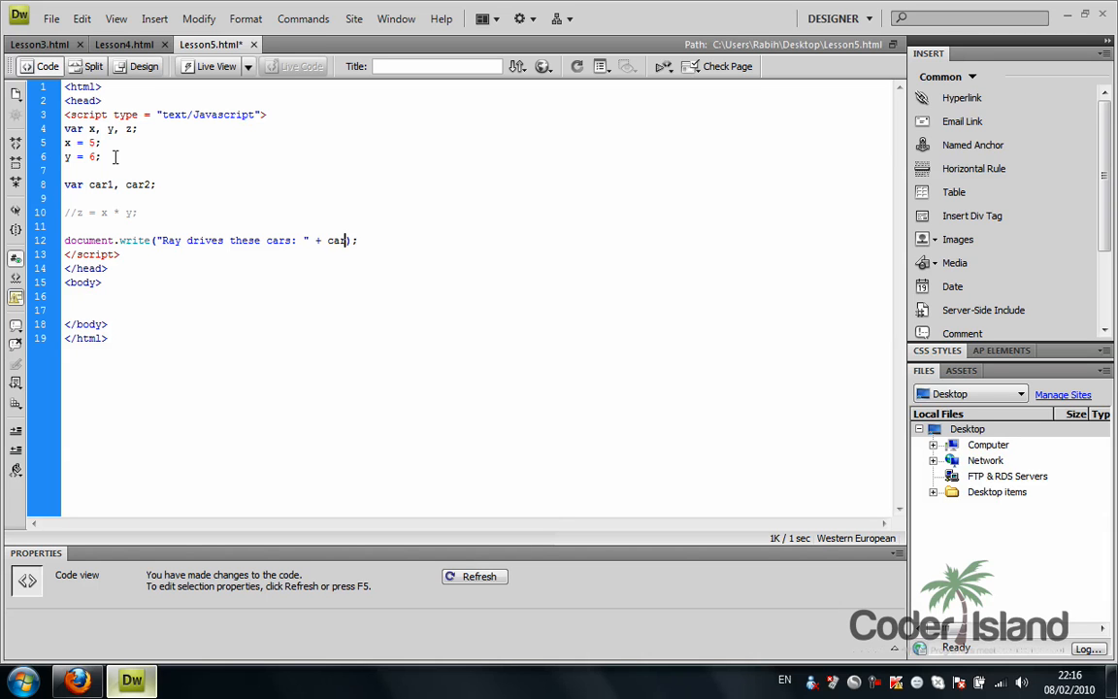
type("1 + \",\" +")
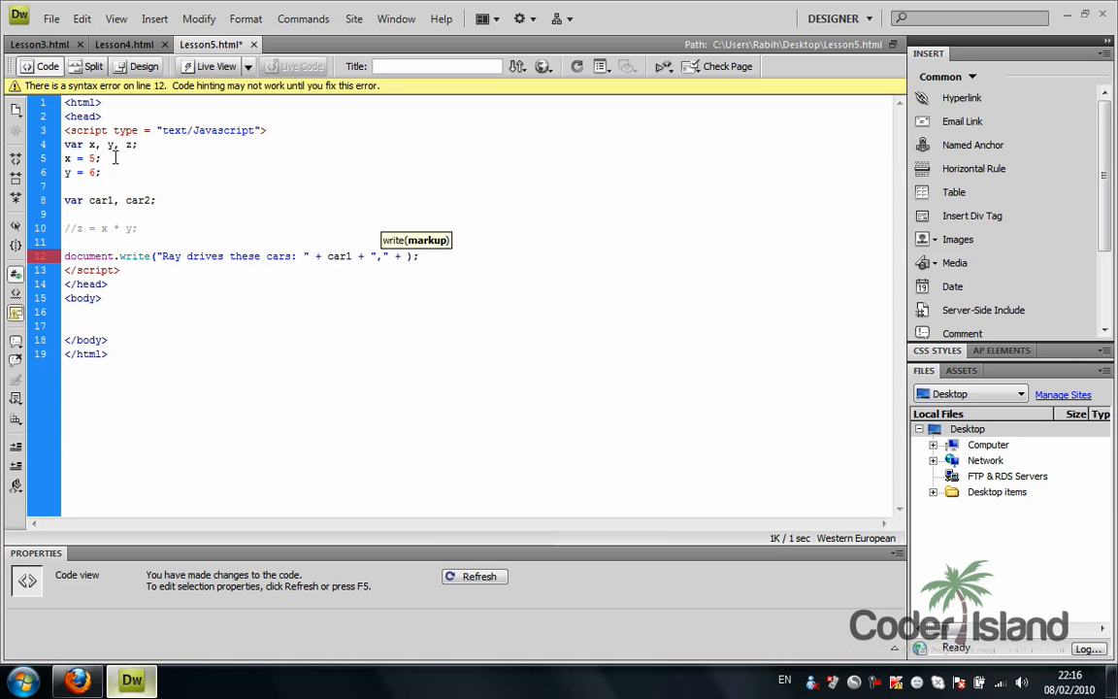
type("car2")
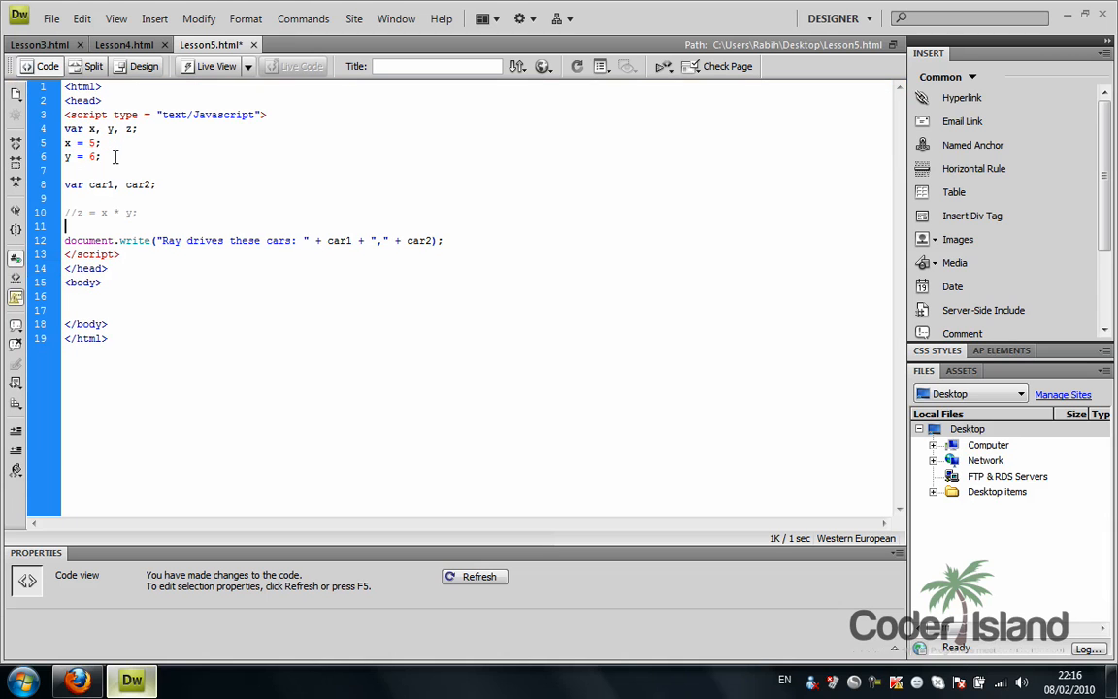
type("car1 =")
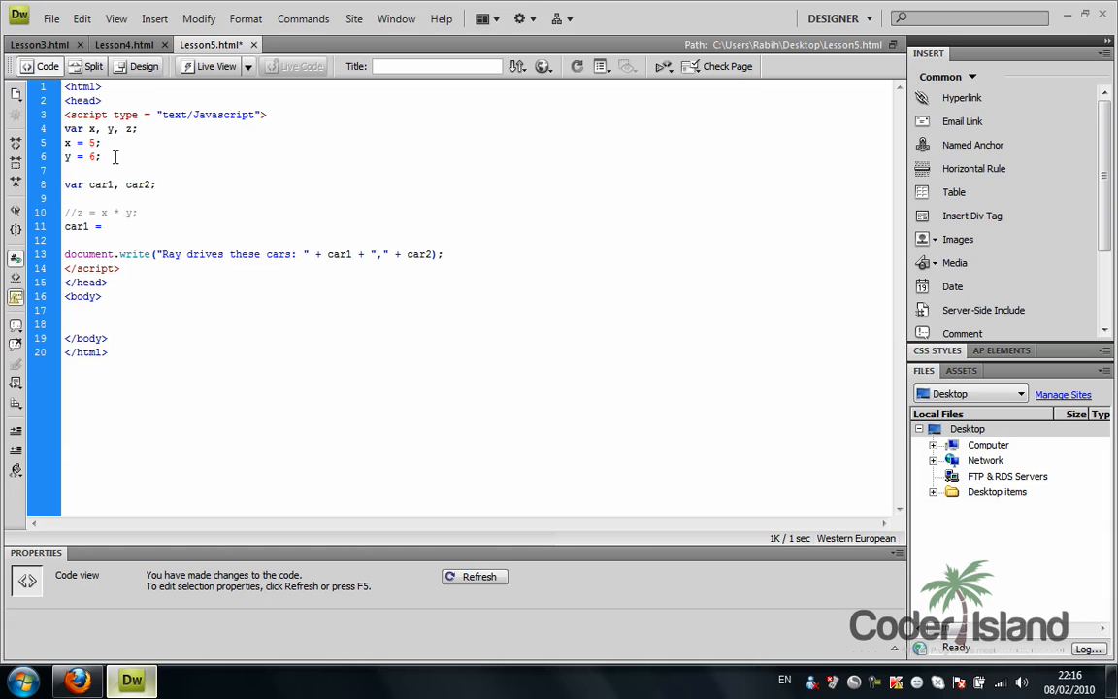
Assign Porshe to car1 and Bmw to car2, without quotes
type("Po")
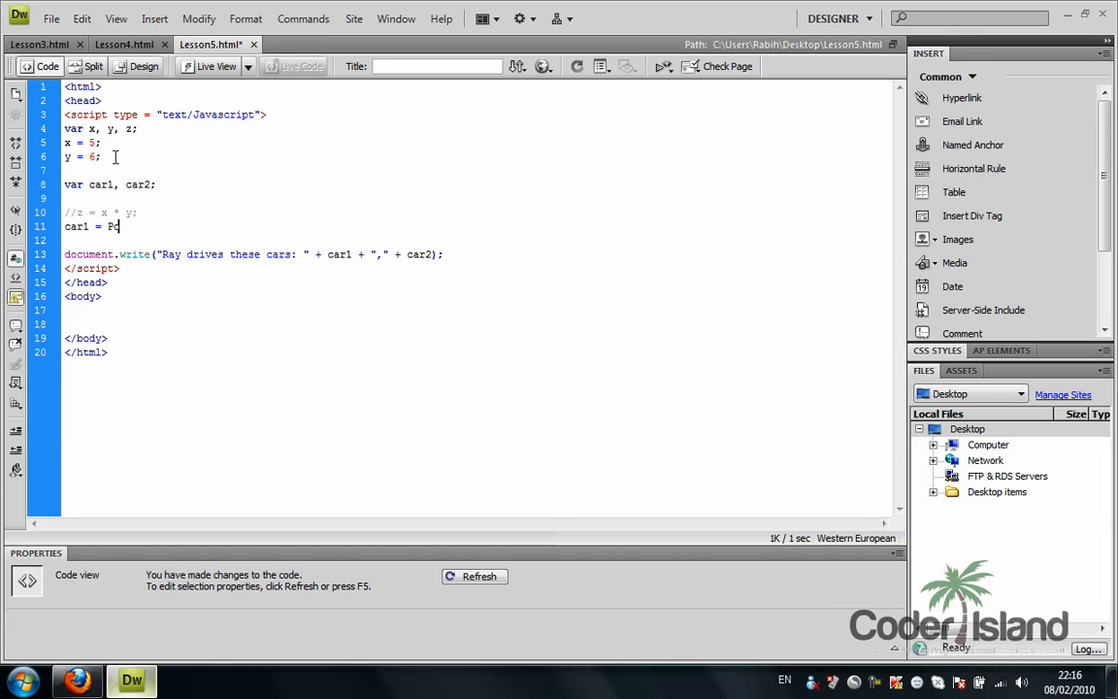
type("orshe")
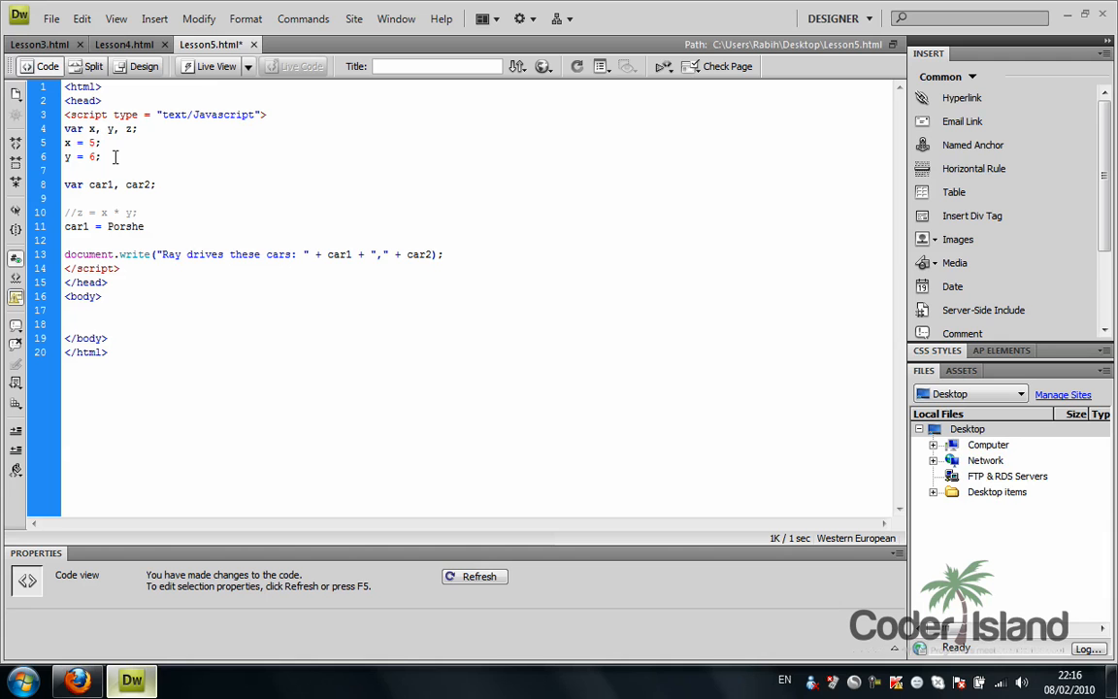
type("ca2 =")
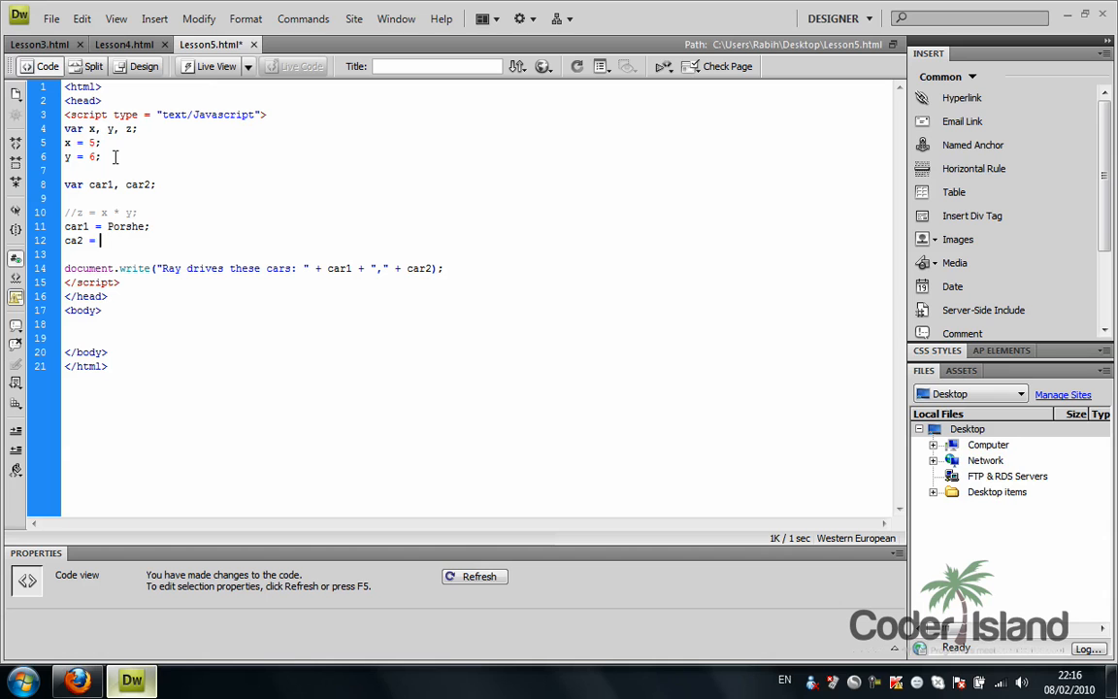
type("Bmw")
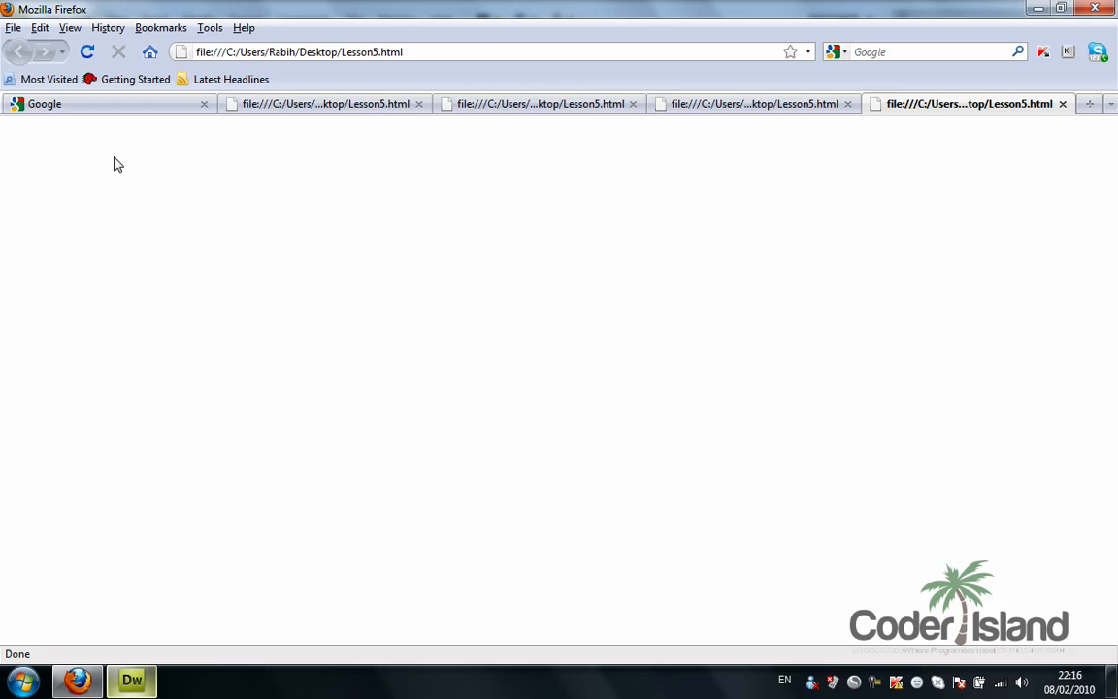
mouse_move(148, 653)
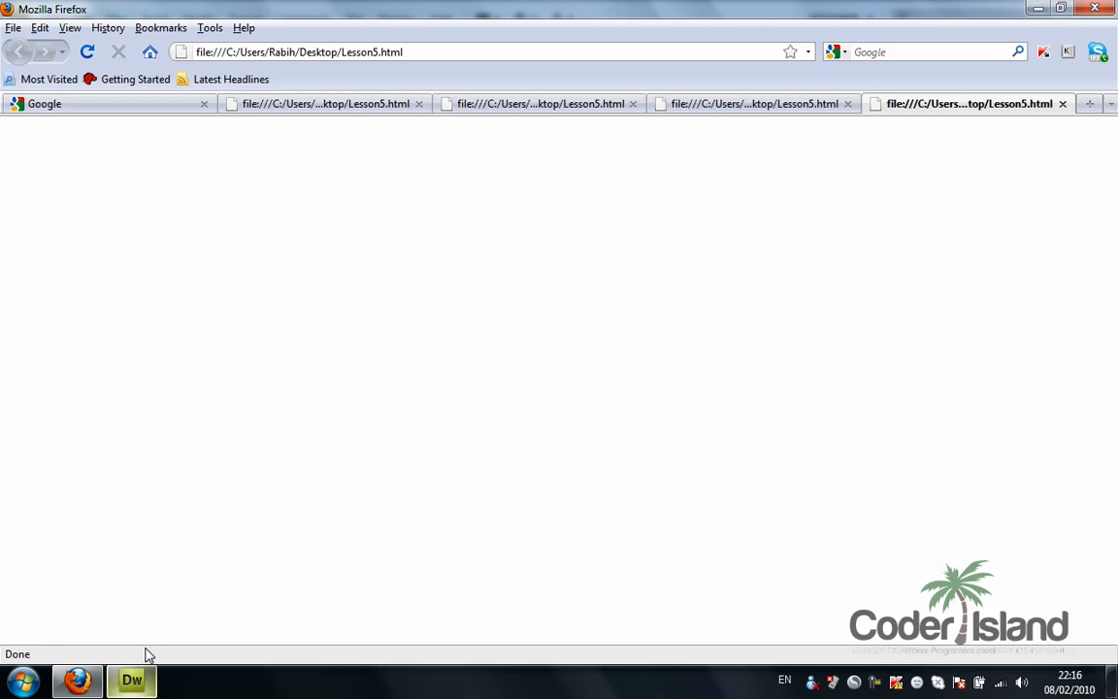
Return from the blank Firefox page to the Lesson5 code in Dreamweaver
left_click(131, 679)
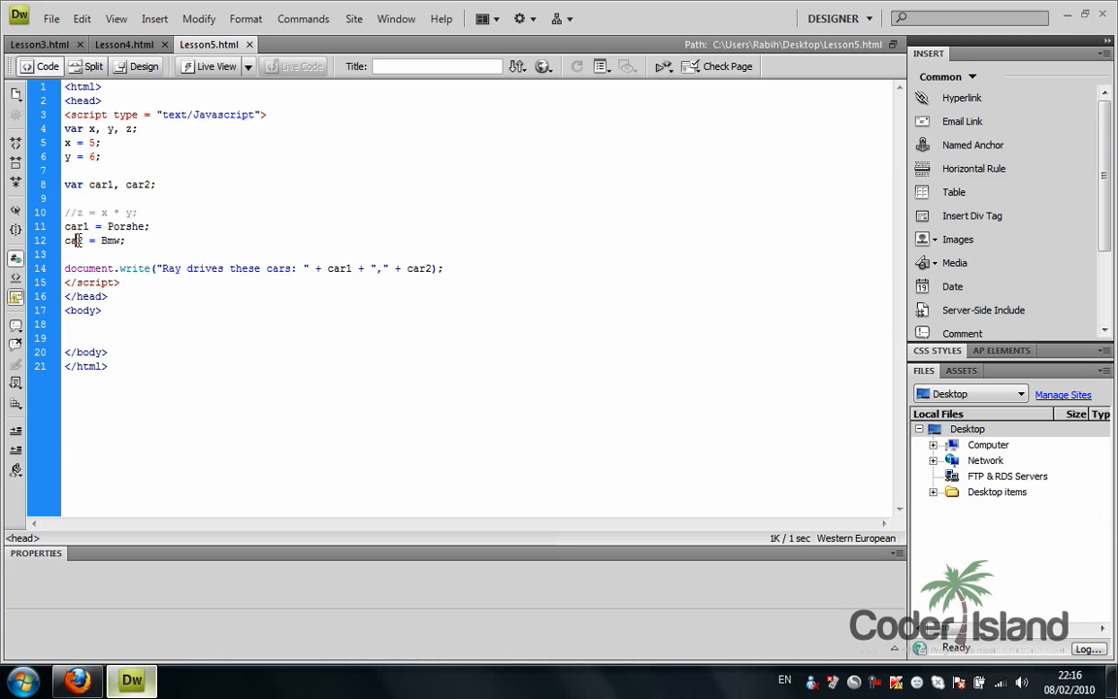
Put double quotes around Porshe and Bmw so car1 and car2 are strings, then save
left_click(81, 240)
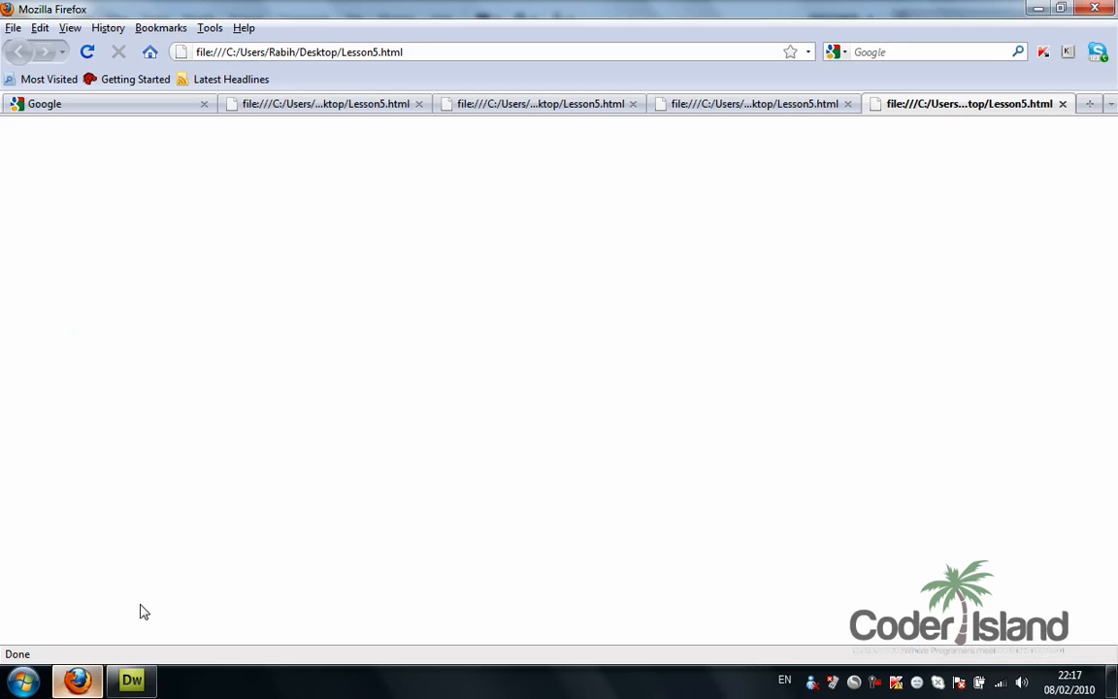
mouse_move(211, 543)
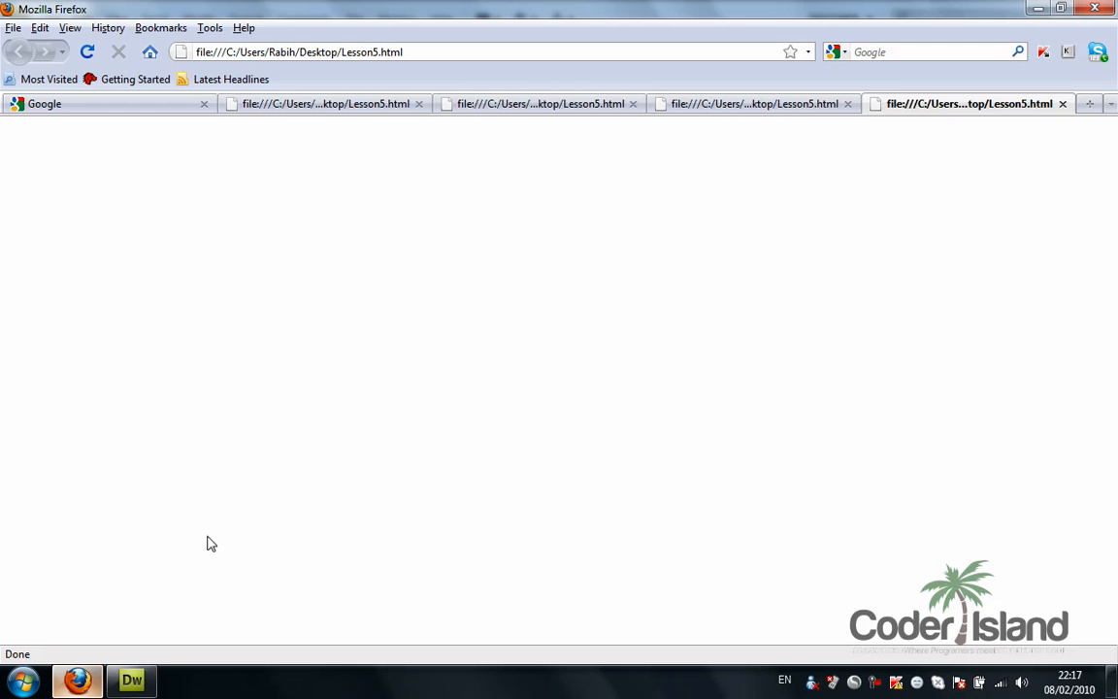
left_click(131, 679)
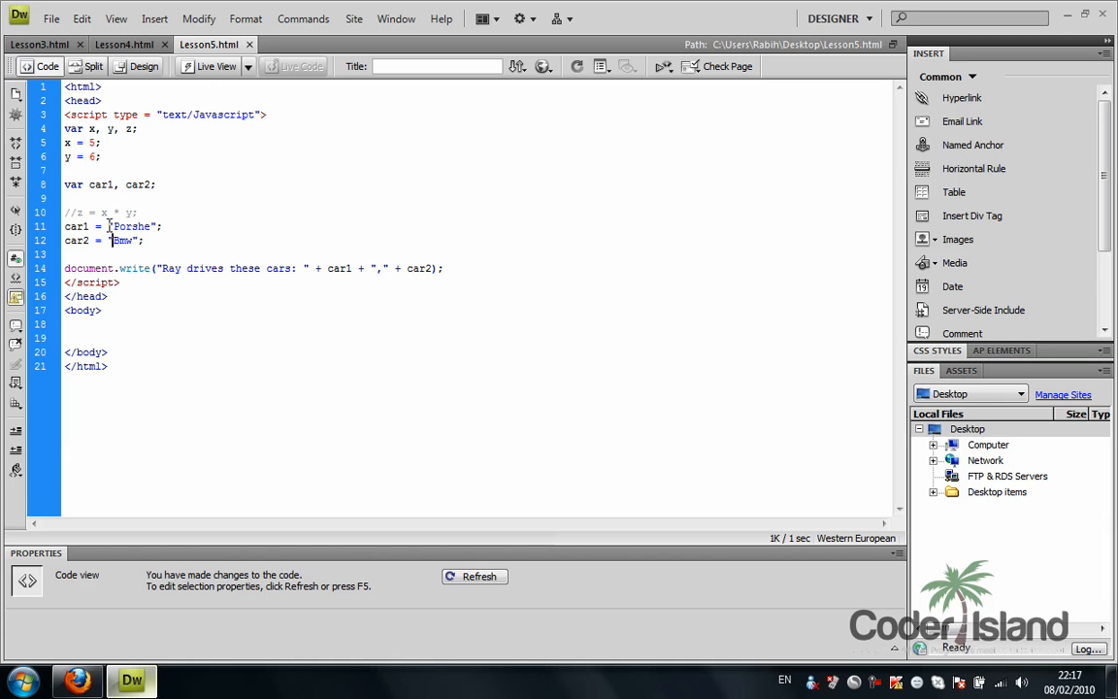
left_click(76, 679)
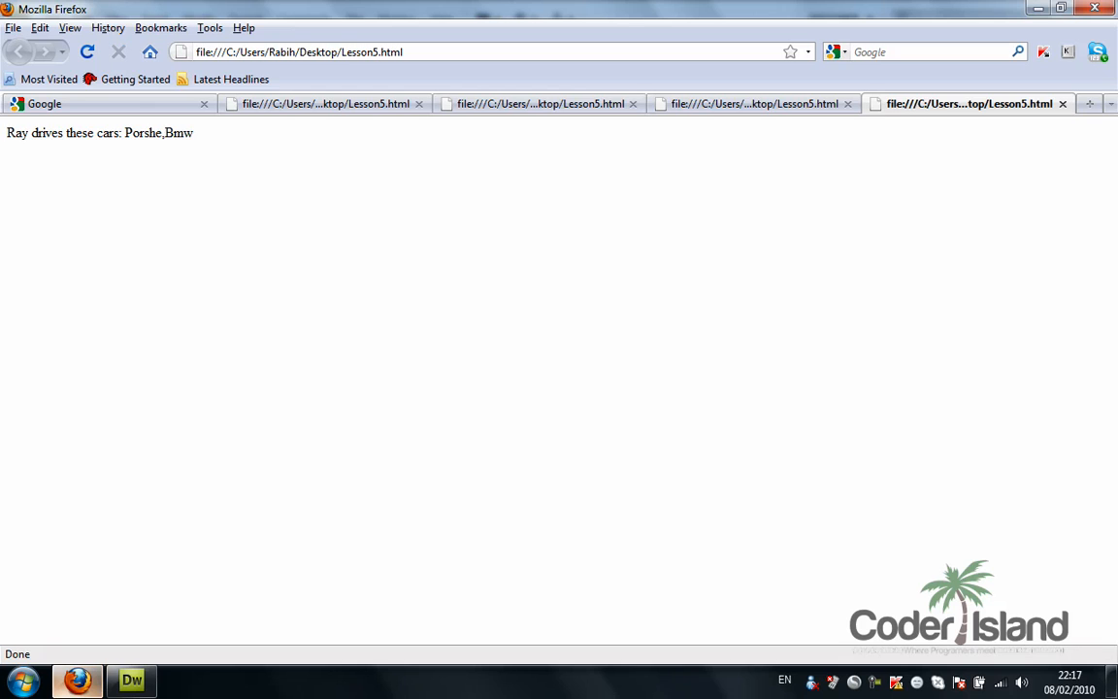
mouse_move(191, 320)
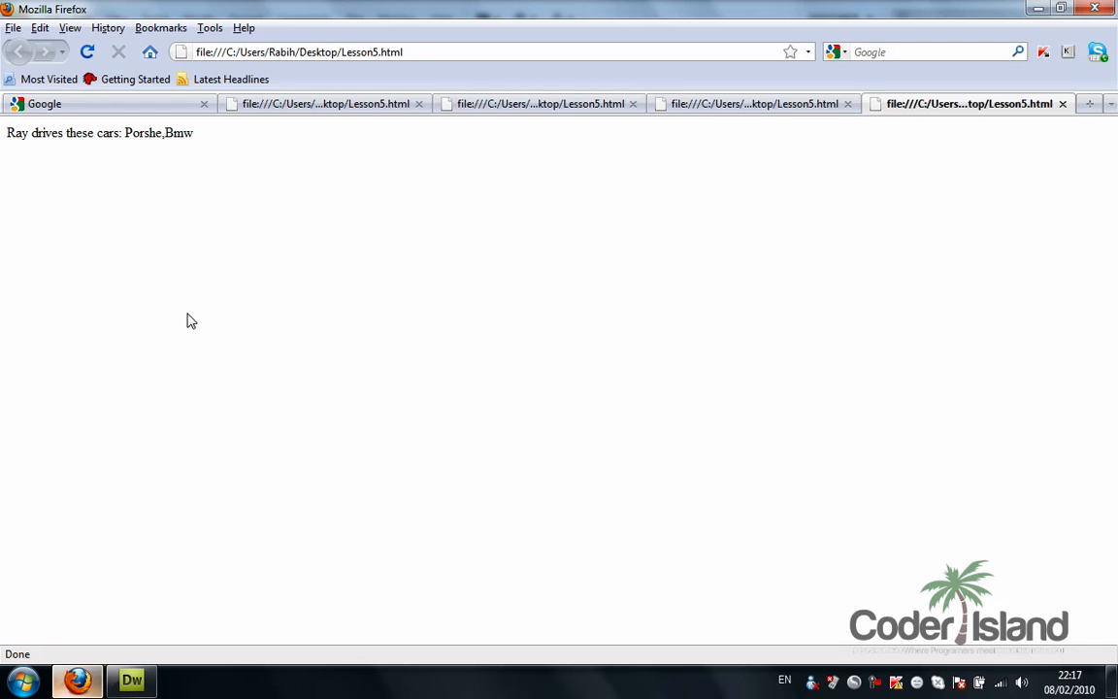
mouse_move(109, 161)
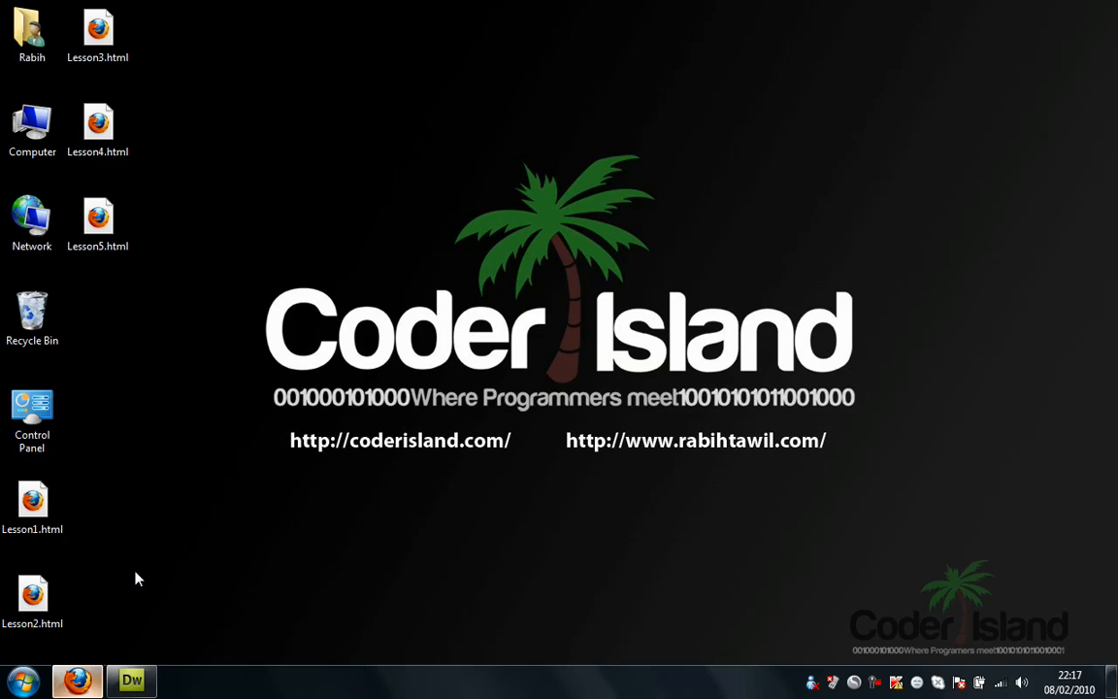
mouse_move(354, 330)
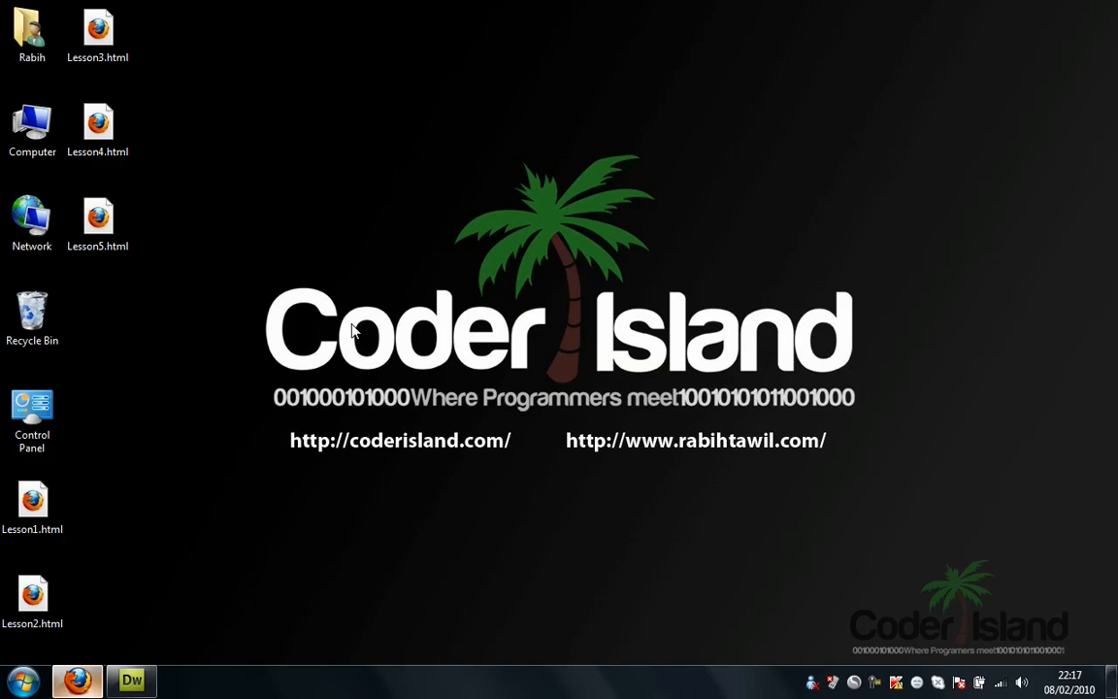